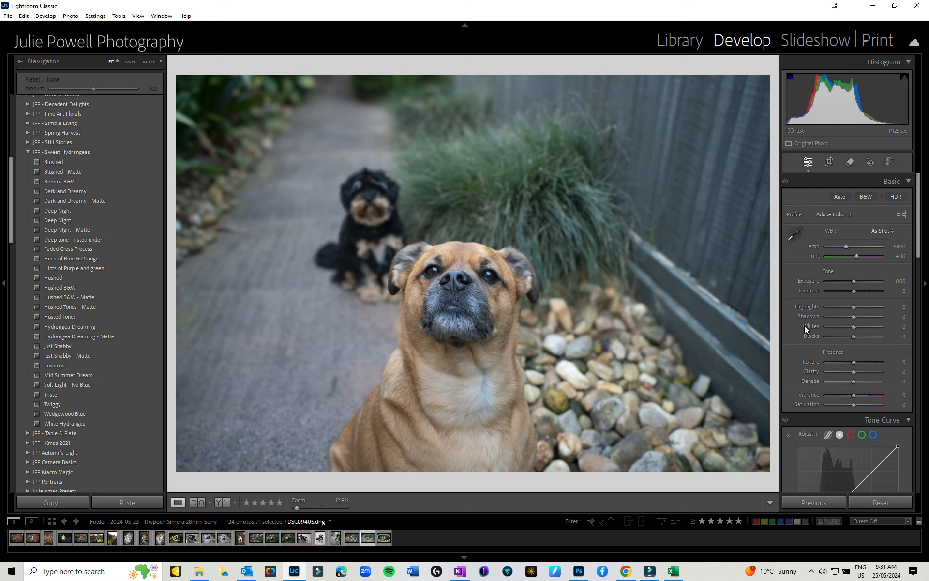
mouse_move(805, 329)
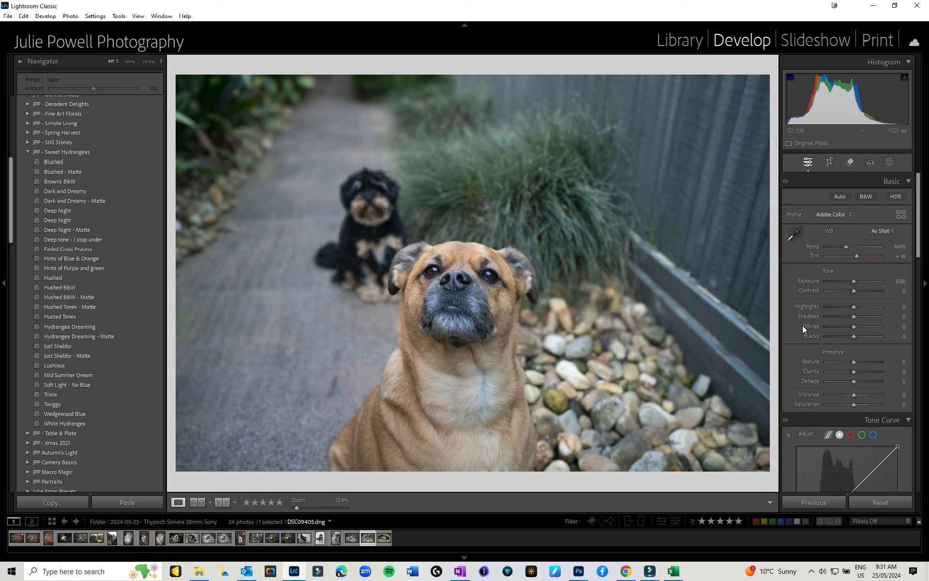
mouse_move(852, 171)
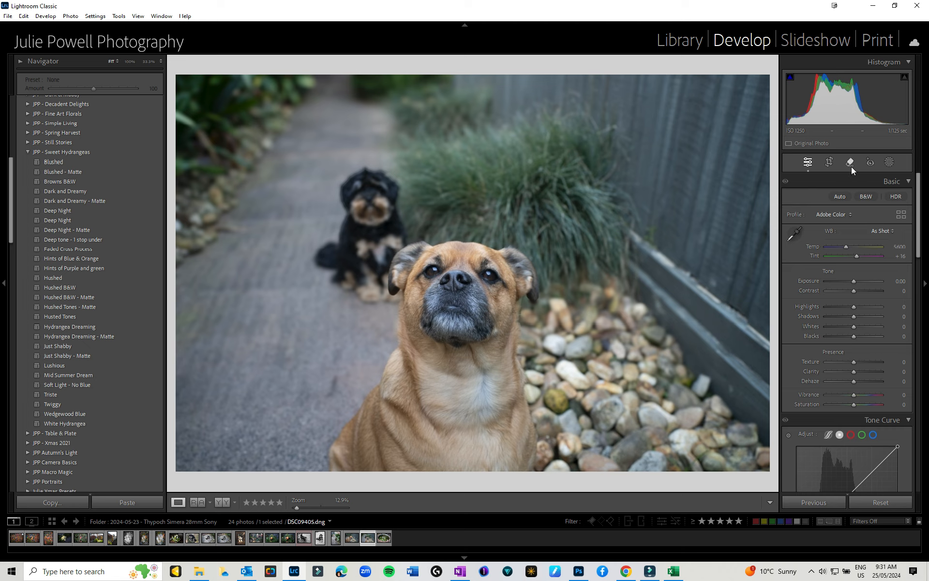
mouse_move(849, 161)
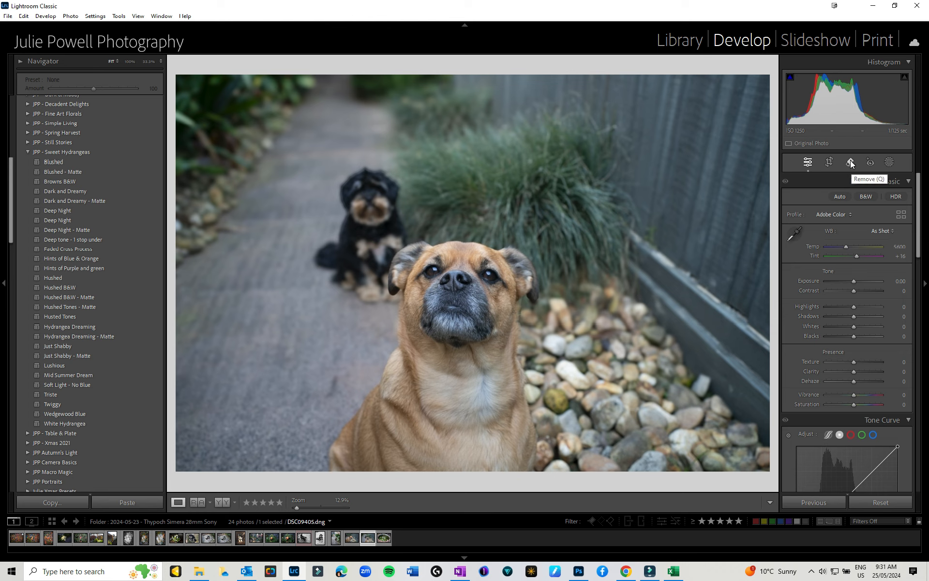
- Enable the Remove tool with Generative AI and Object Aware detection both checked
click(851, 162)
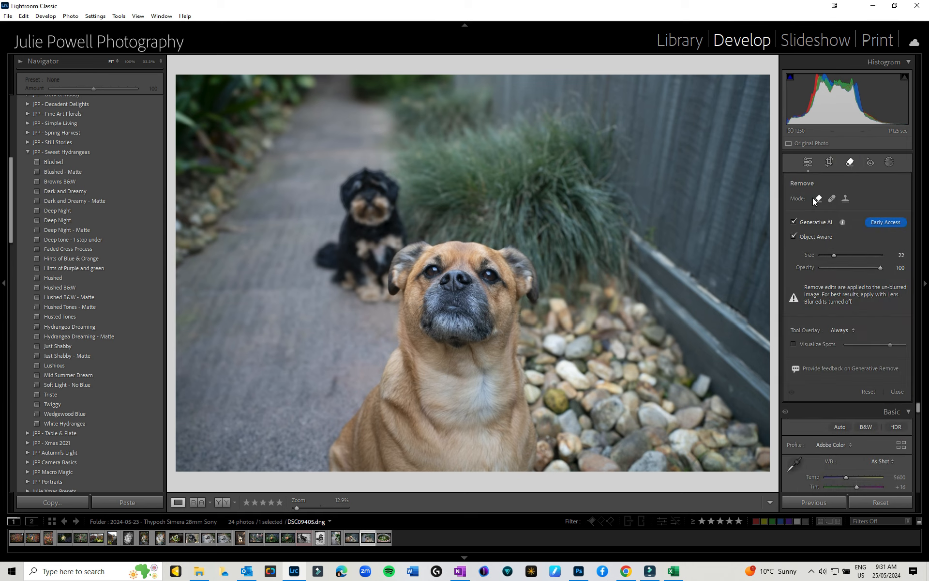
mouse_move(817, 199)
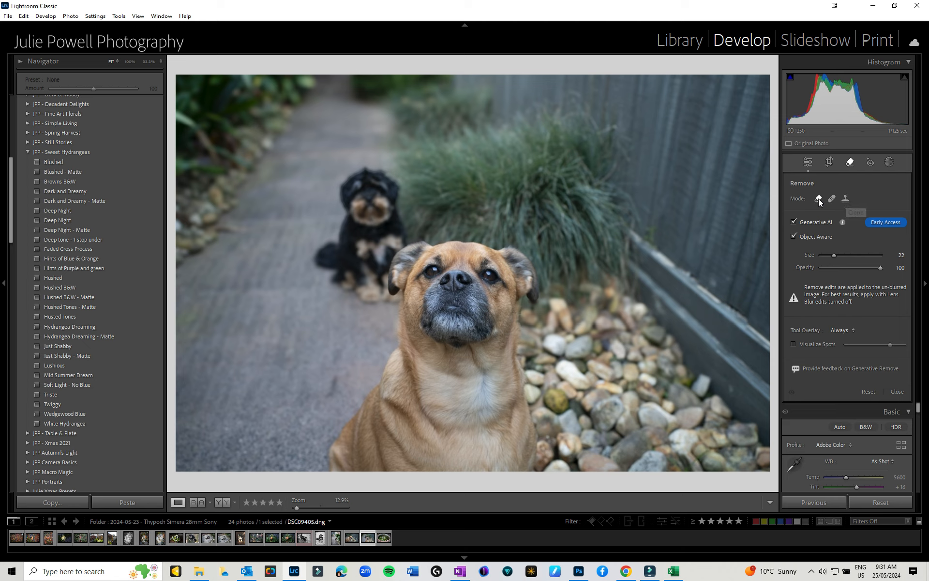
mouse_move(818, 199)
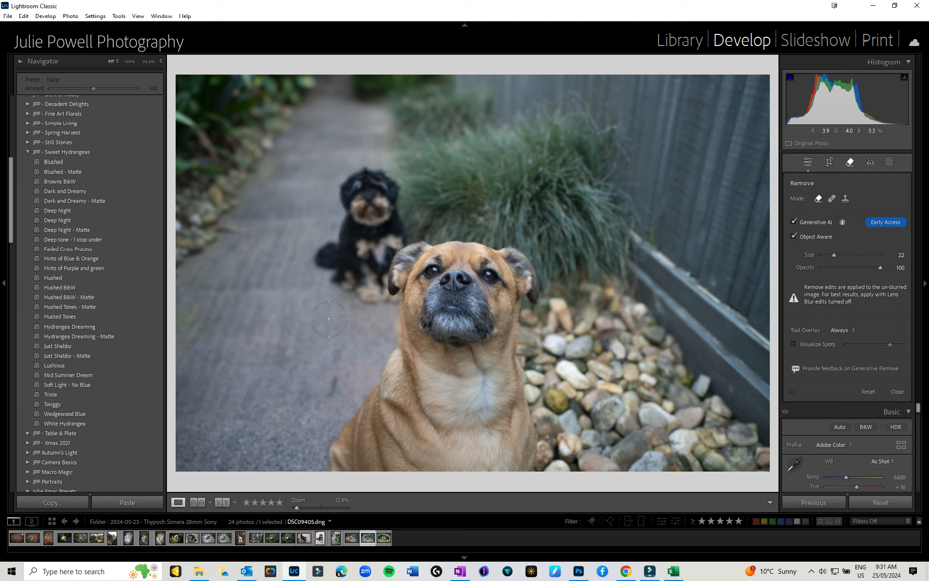
mouse_move(378, 227)
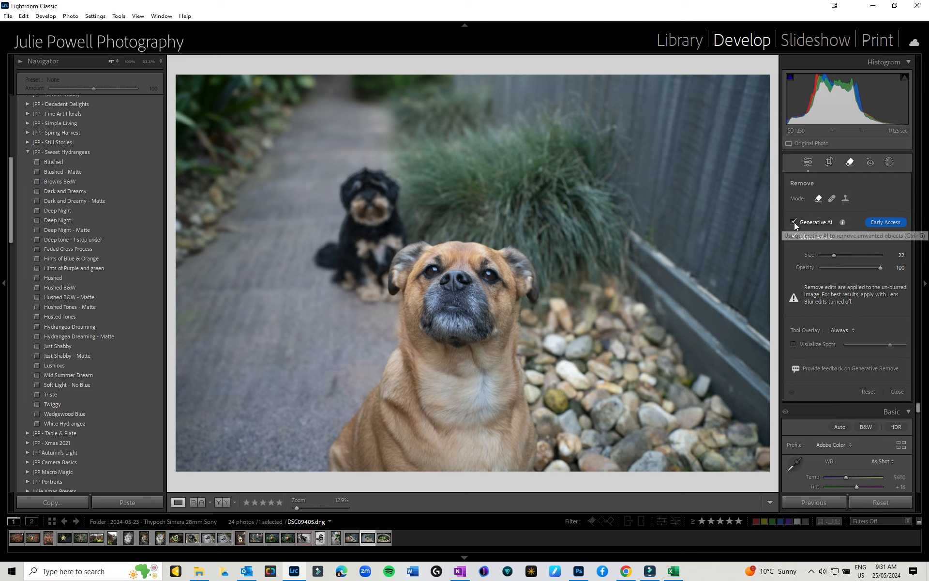
click(793, 222)
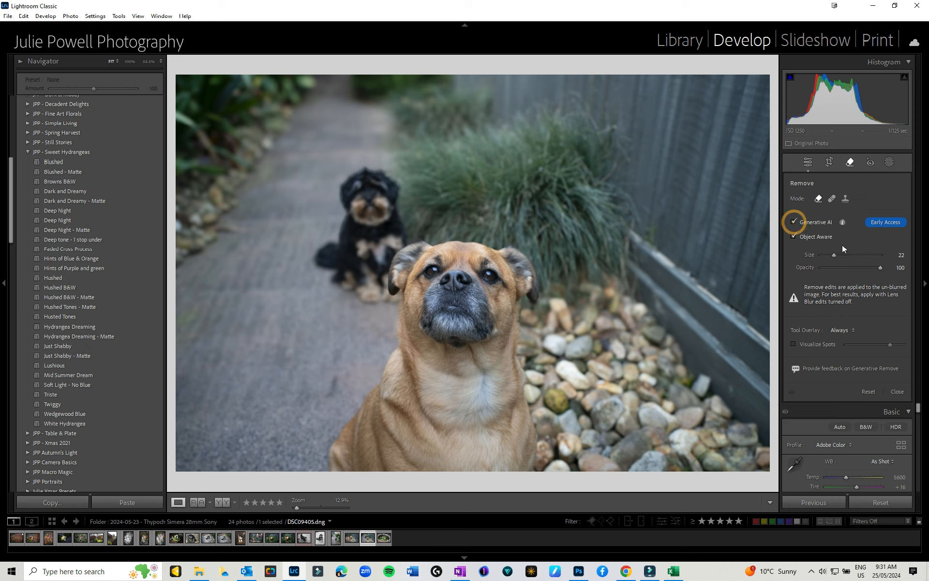
mouse_move(795, 236)
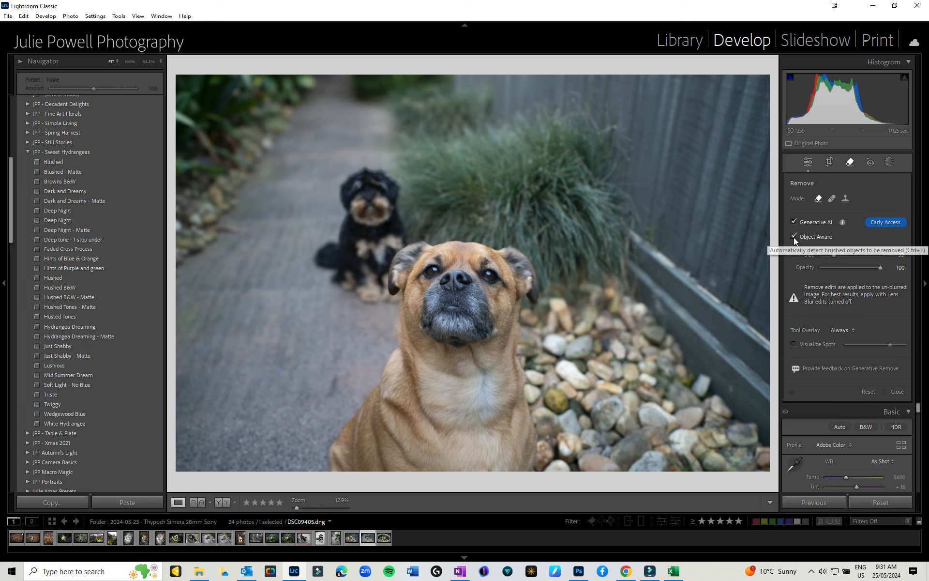
click(794, 236)
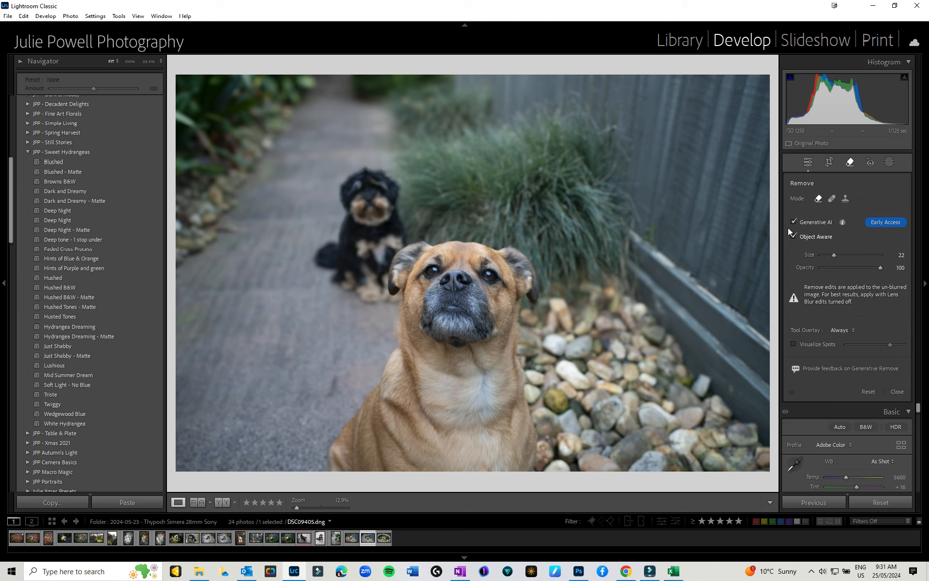
mouse_move(347, 172)
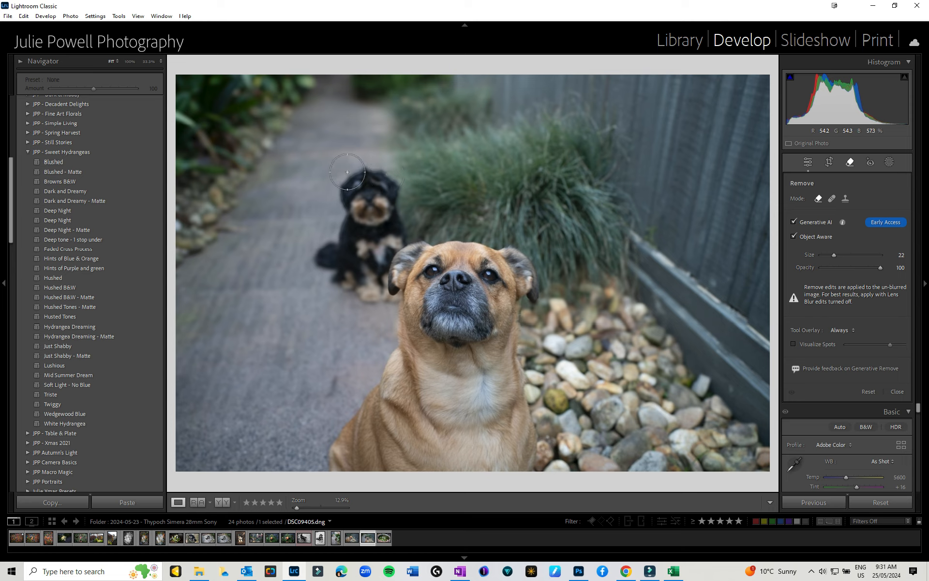
- Brush around the small black dog in the background to mark it for removal
drag(347, 172, 390, 181)
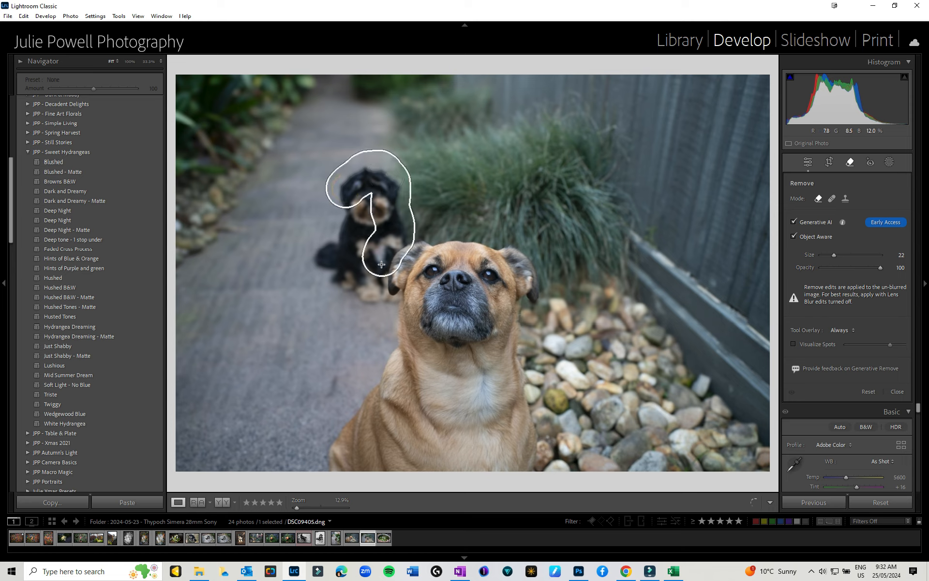
drag(382, 264, 361, 291)
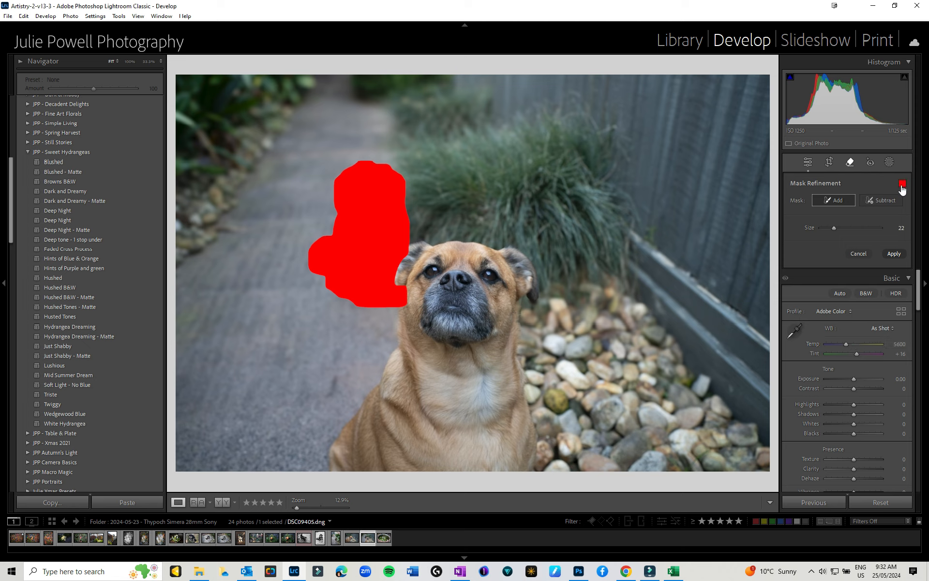
- Try a different mask overlay colour, then set it back to red
click(904, 184)
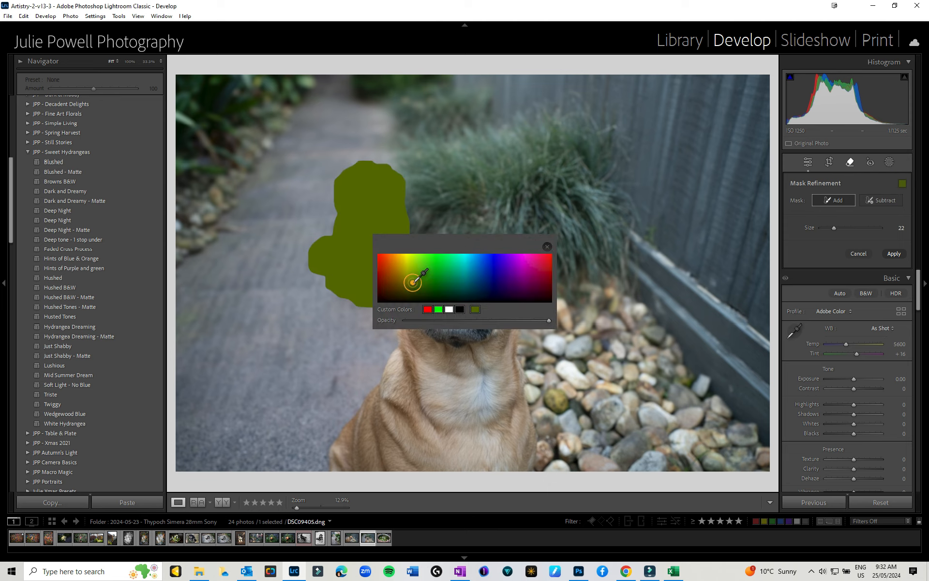
click(475, 271)
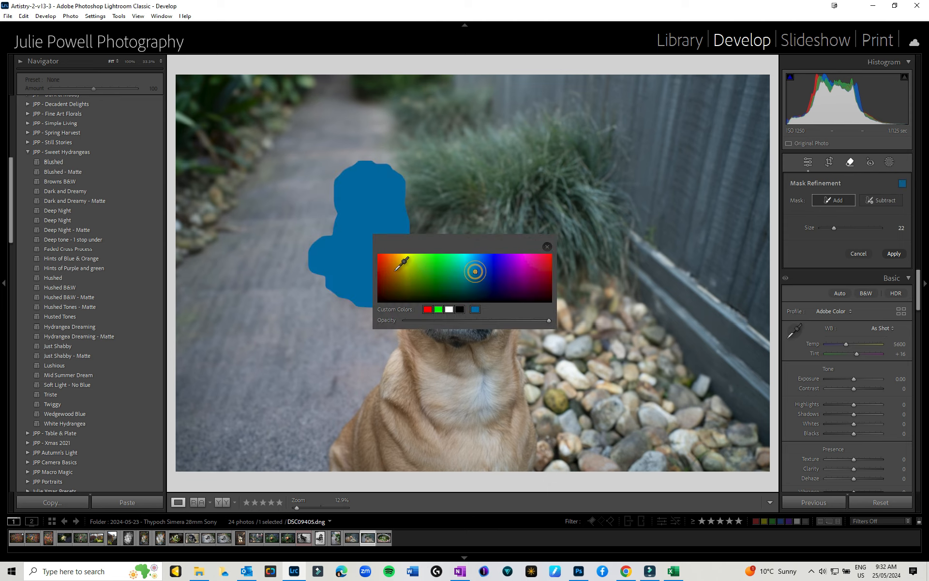
click(429, 309)
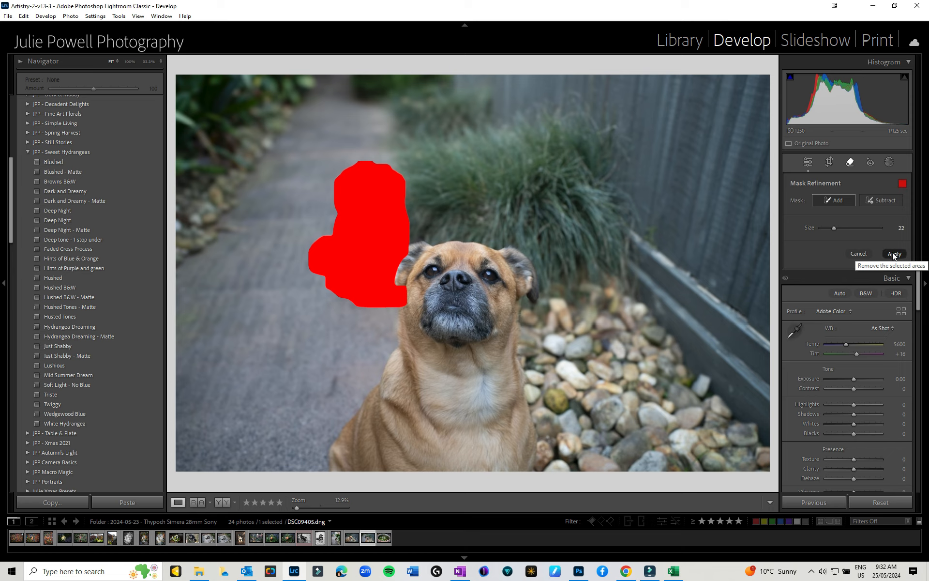
- Apply the removal and cycle through all three generated variations, returning to the first
click(893, 254)
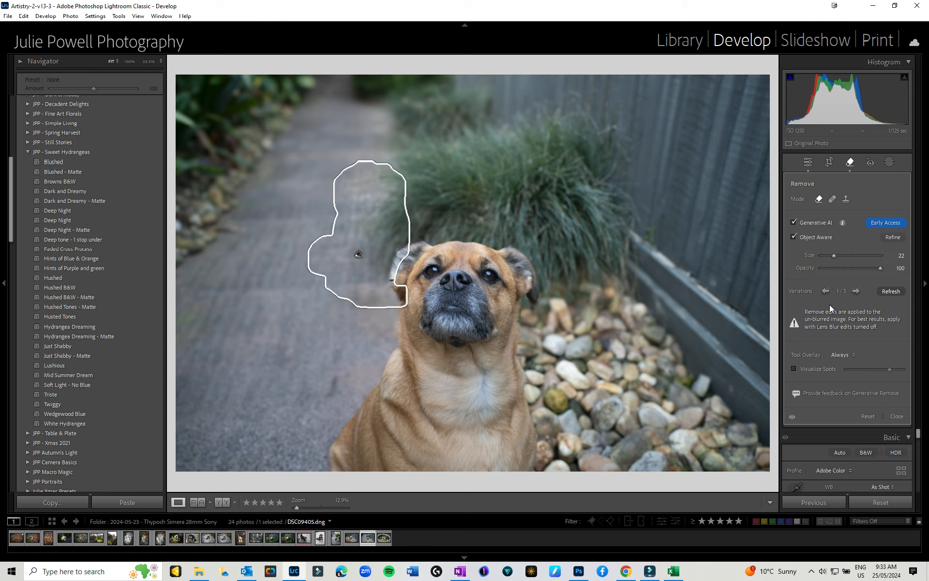
mouse_move(841, 295)
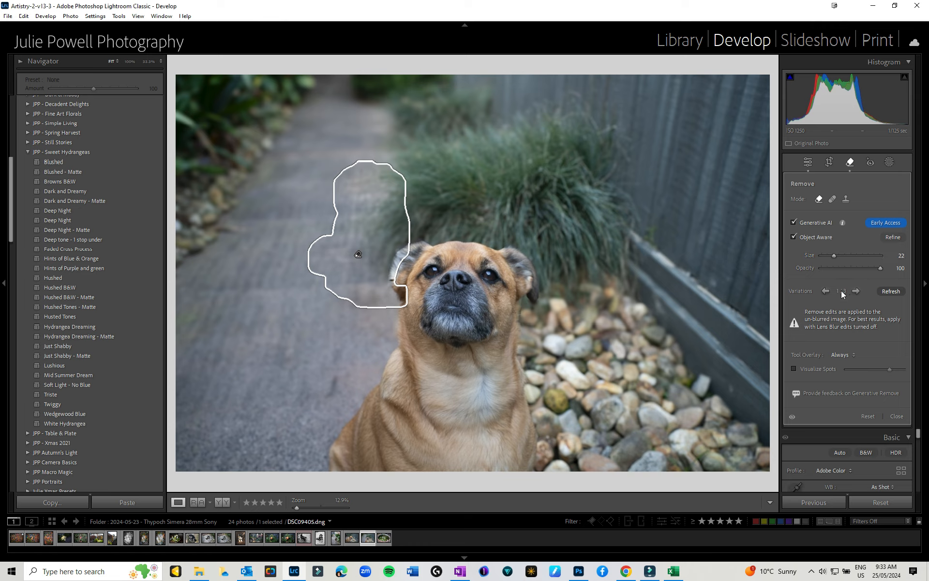
click(857, 291)
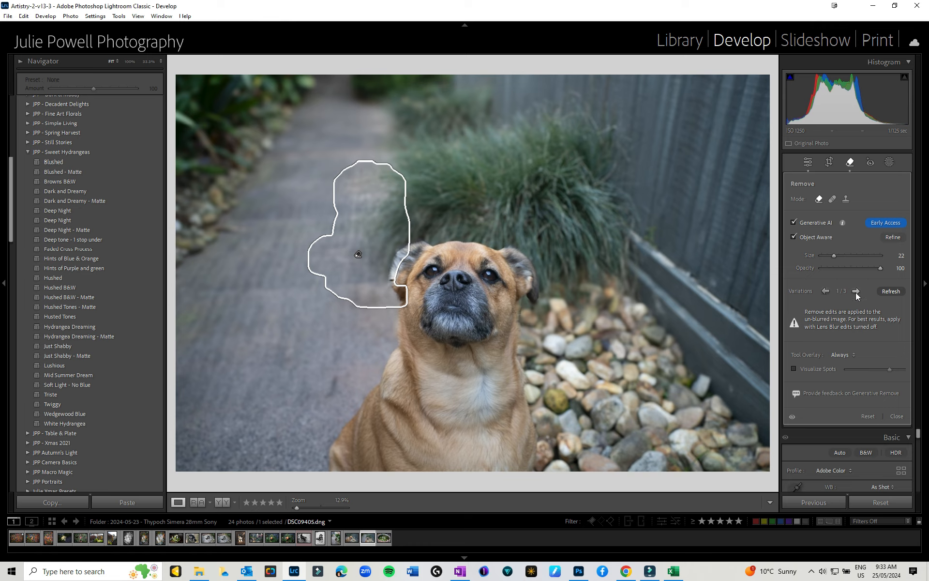
click(857, 291)
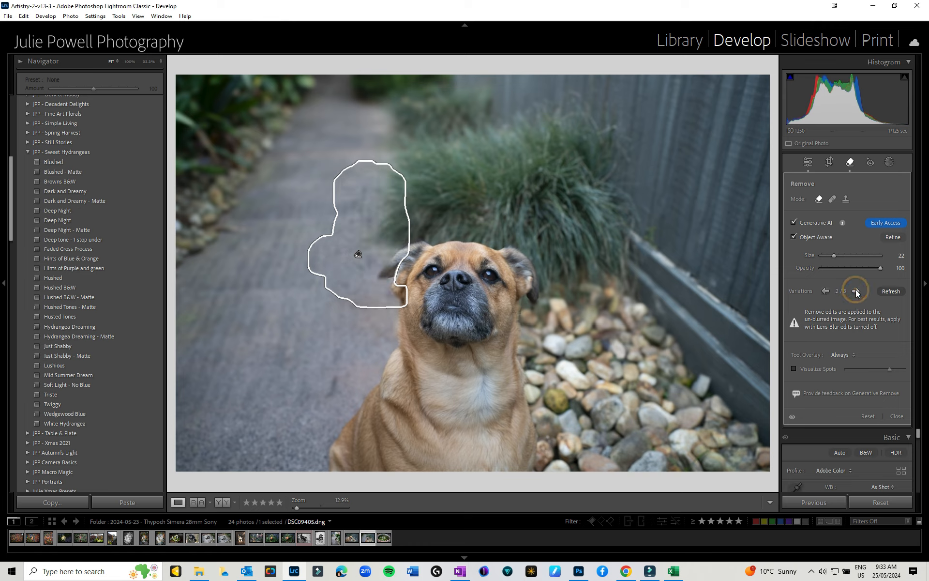
click(857, 291)
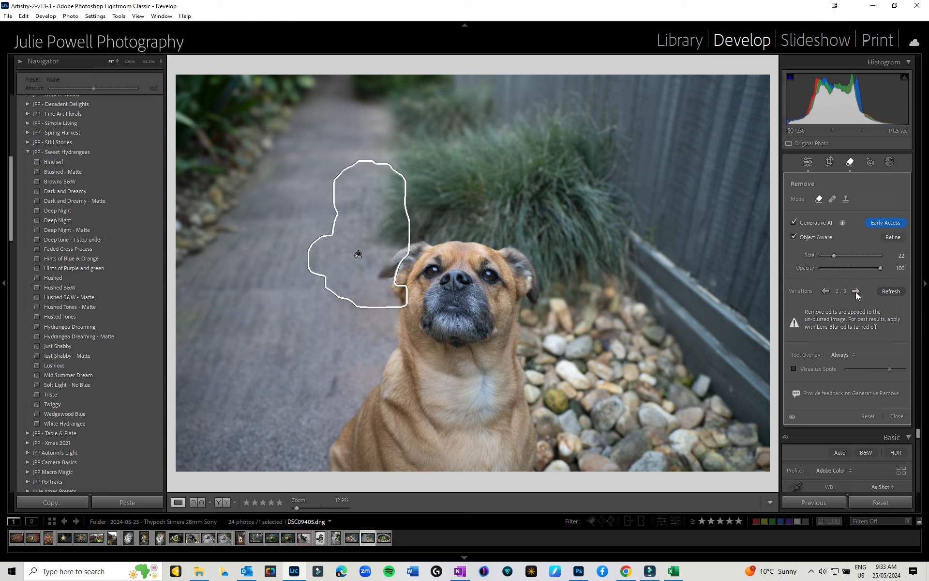
click(856, 292)
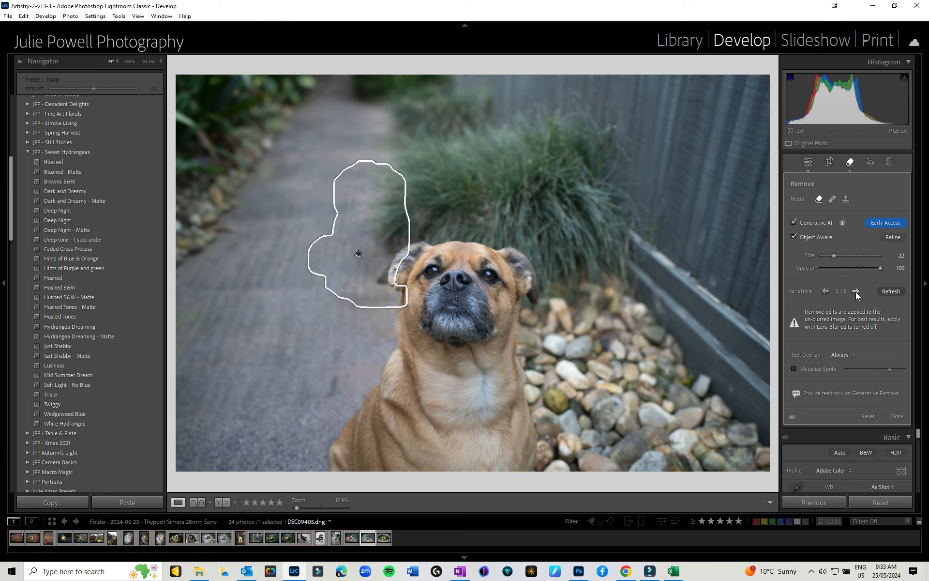
click(825, 291)
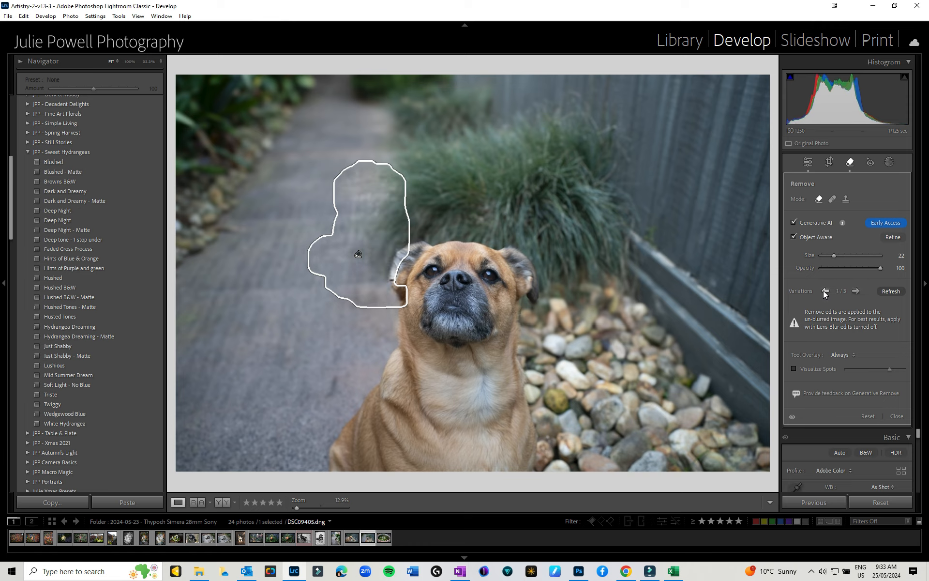
click(857, 291)
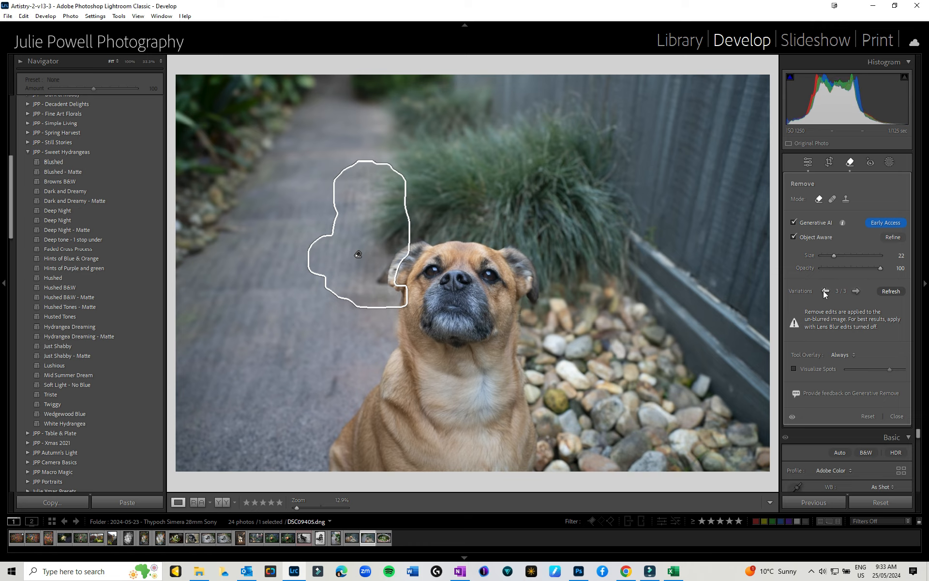
click(824, 291)
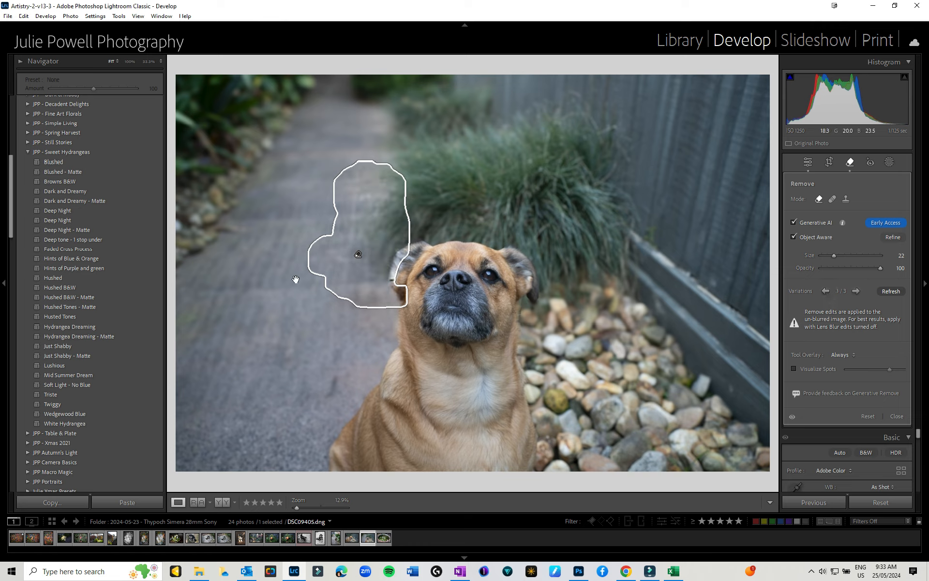
mouse_move(382, 208)
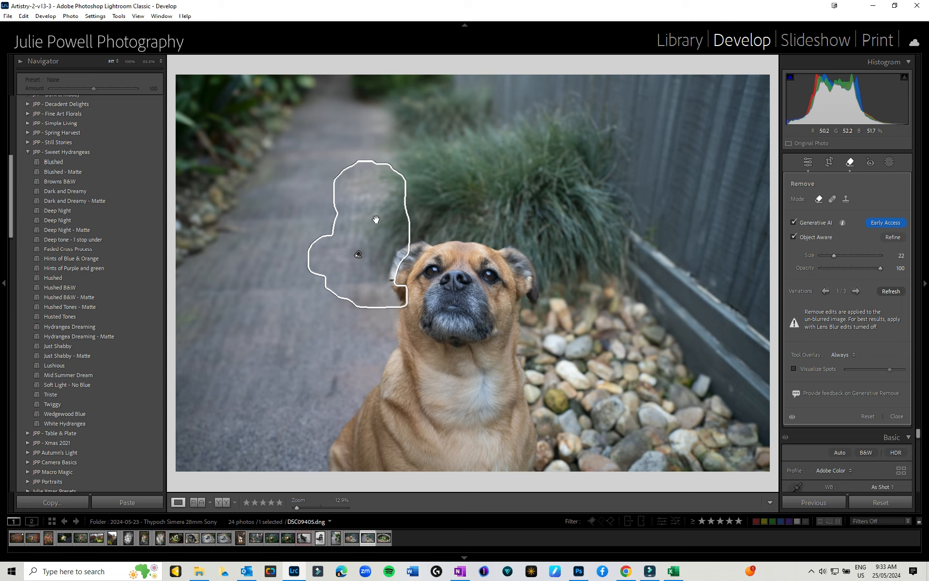
mouse_move(826, 361)
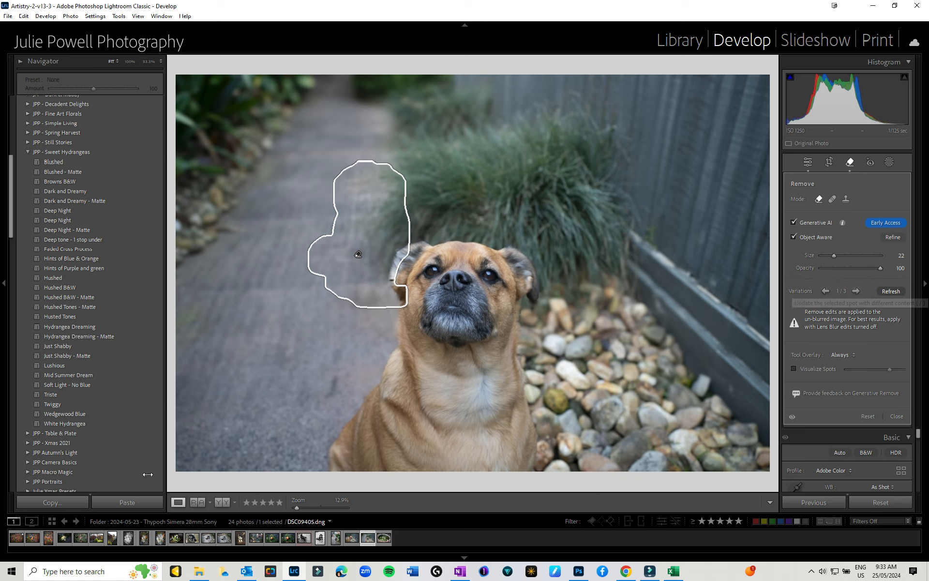
- Check the before/after comparison, then close the Remove tool back to Basic adjustments
click(224, 501)
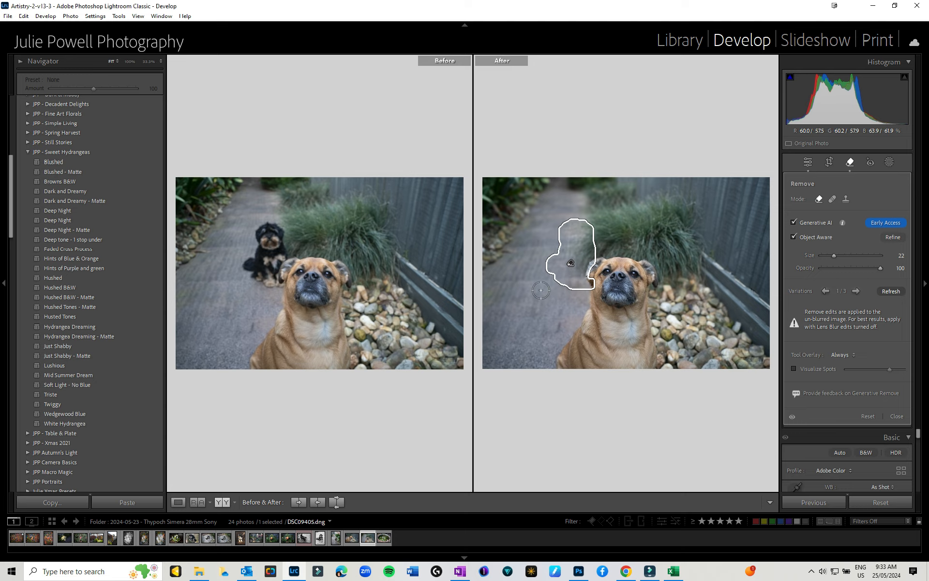
mouse_move(270, 508)
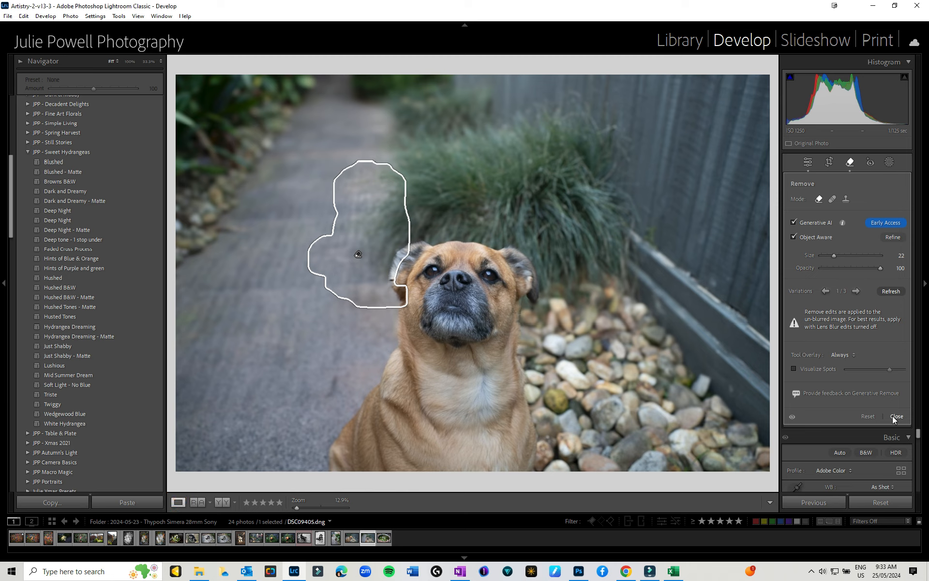
click(897, 417)
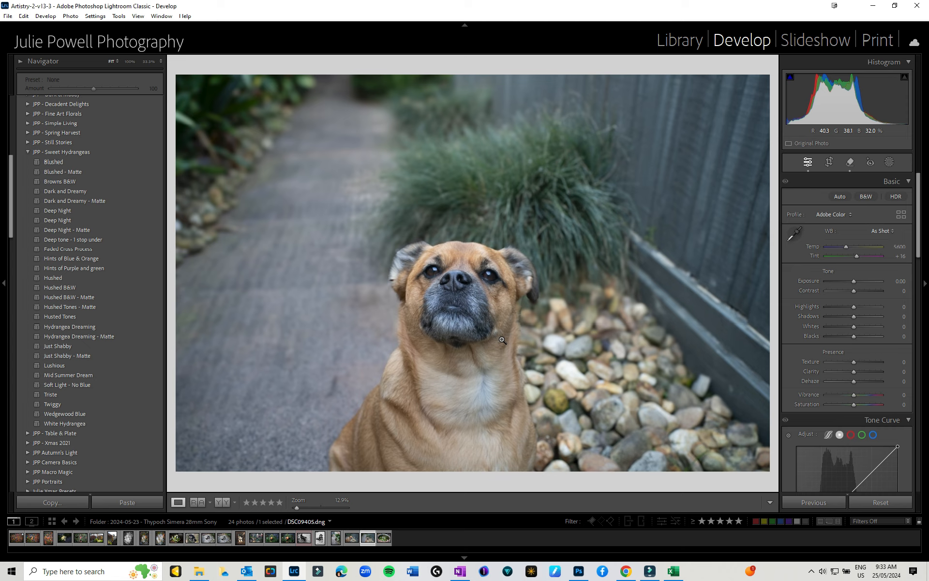
mouse_move(717, 48)
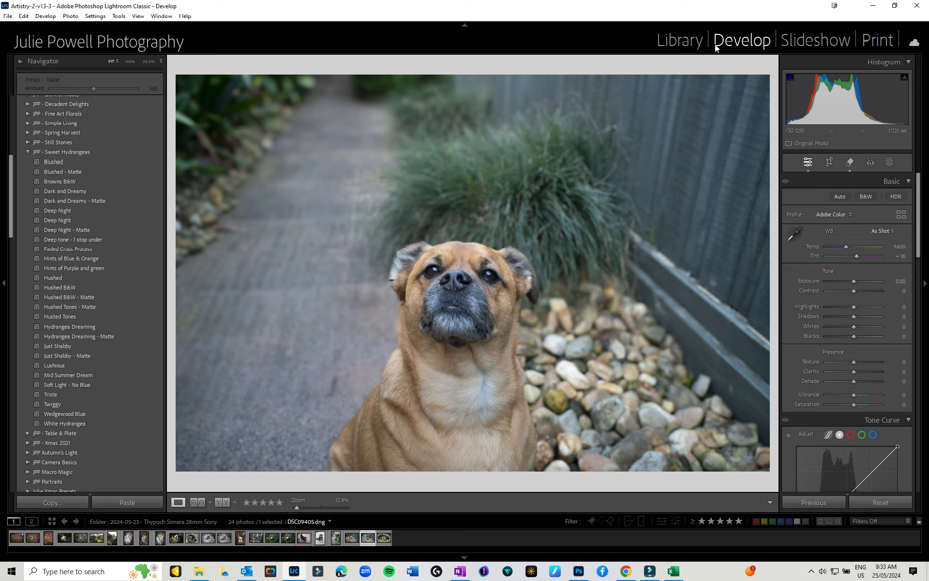
mouse_move(680, 40)
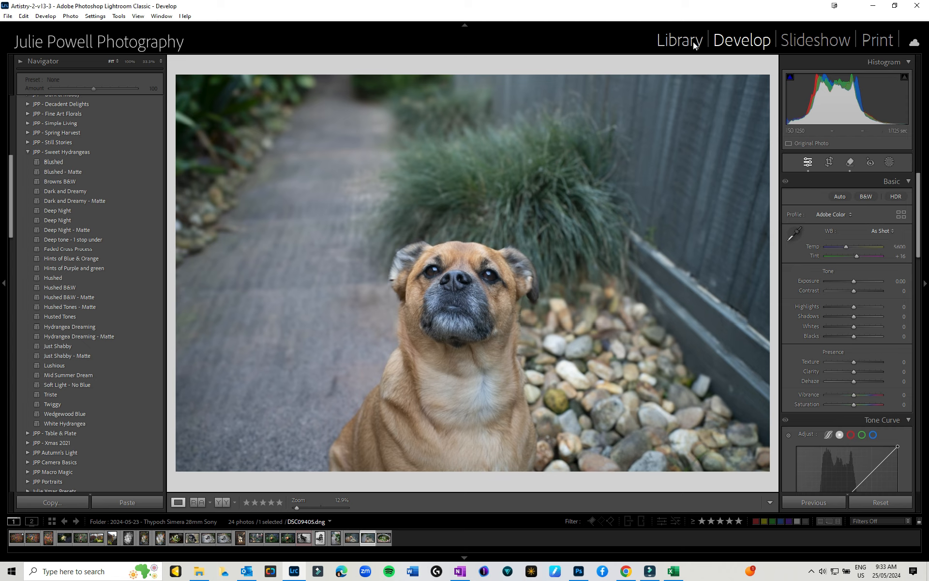
- Switch to Library, pick the Hobolite still life and return to Develop
click(679, 40)
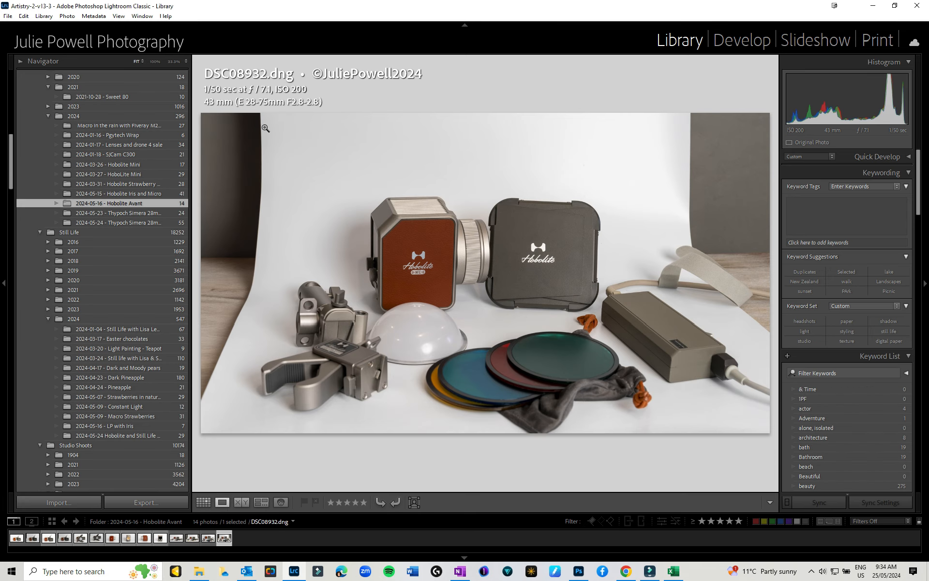
mouse_move(280, 342)
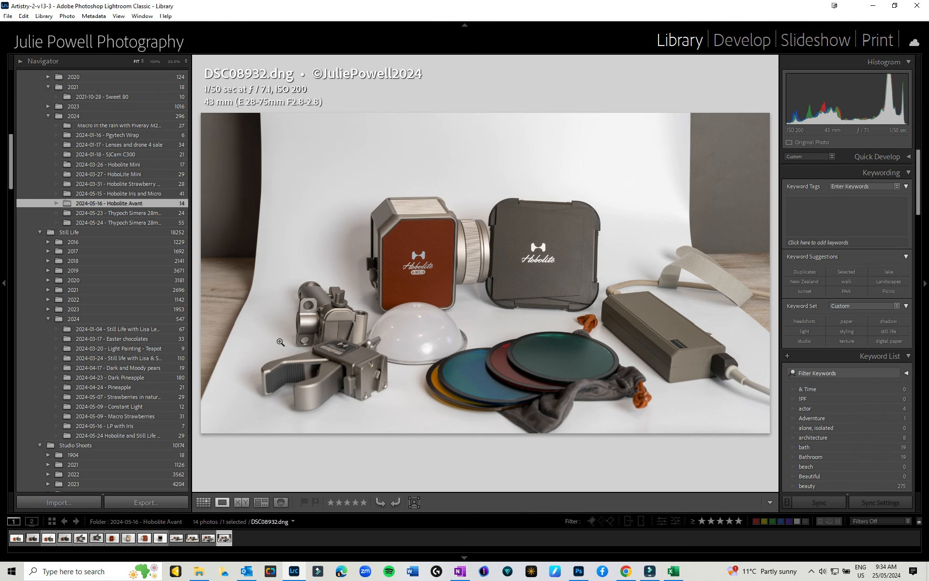
click(741, 40)
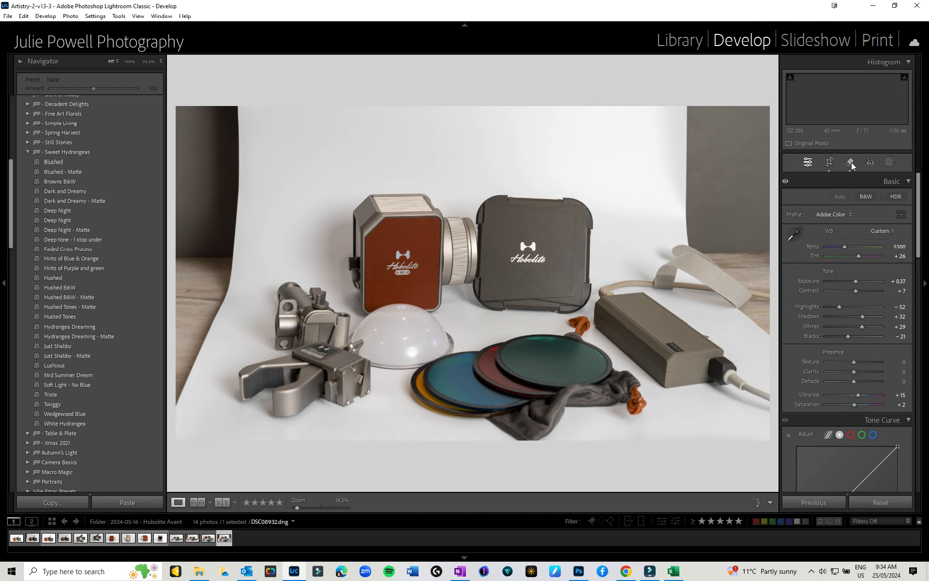
- With the Remove tool, brush a red mask along the dark left backdrop edge
click(849, 161)
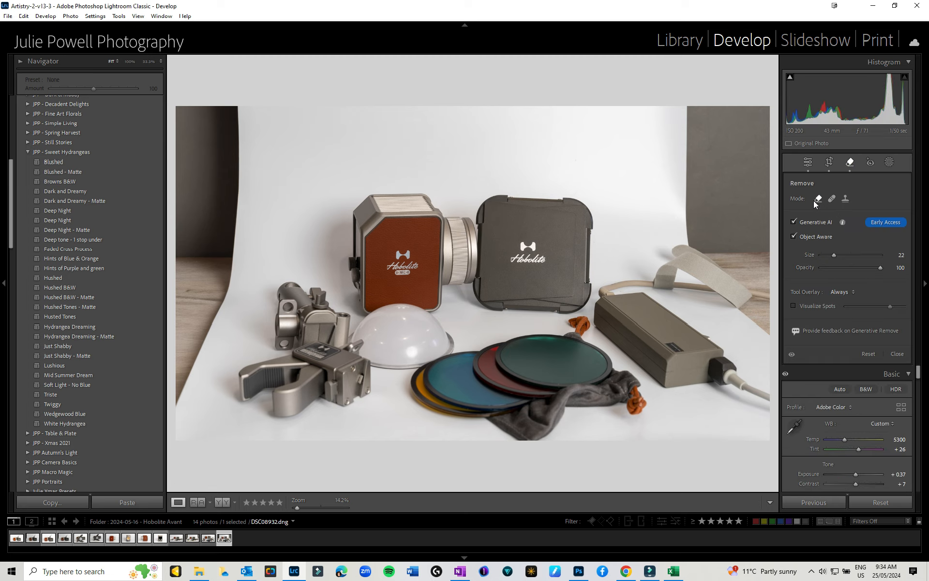
mouse_move(818, 198)
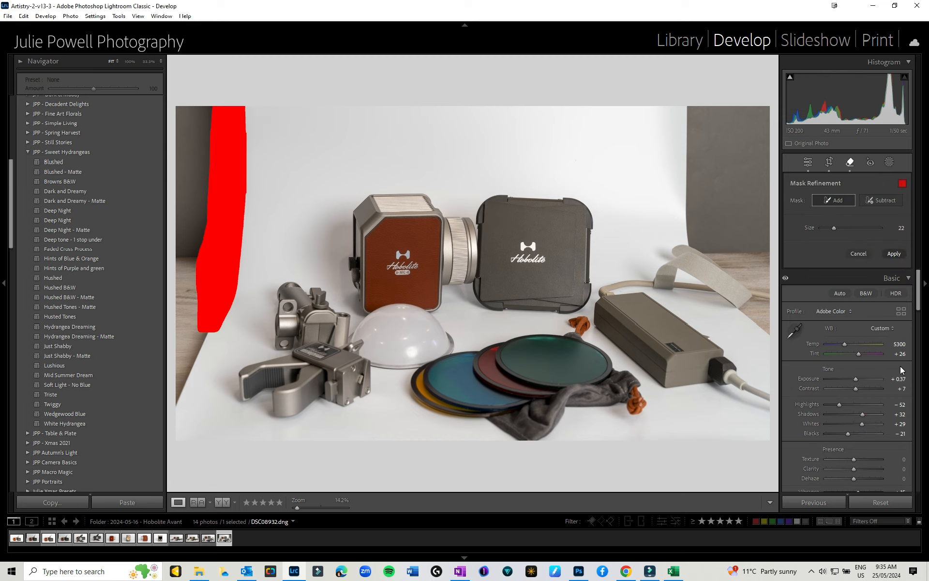
mouse_move(220, 293)
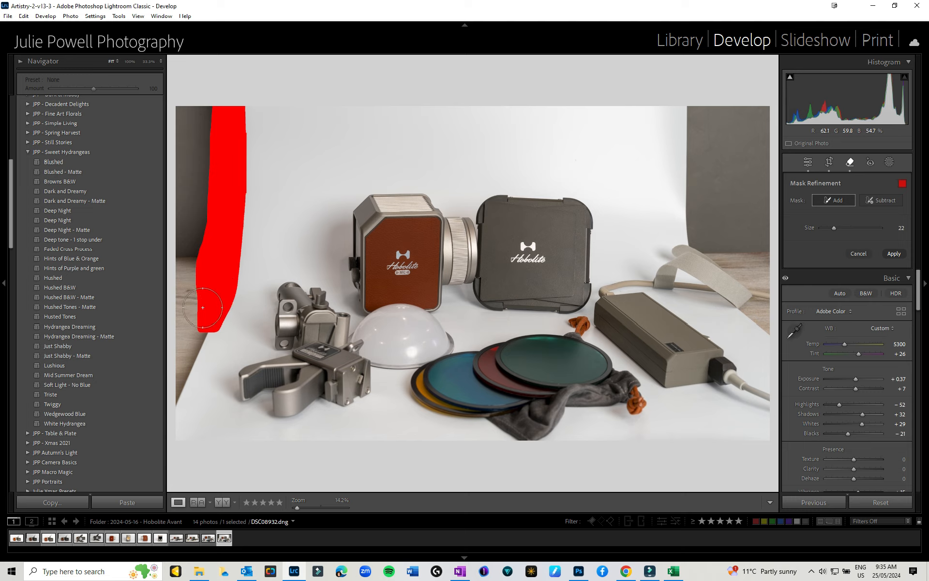
drag(201, 307, 183, 376)
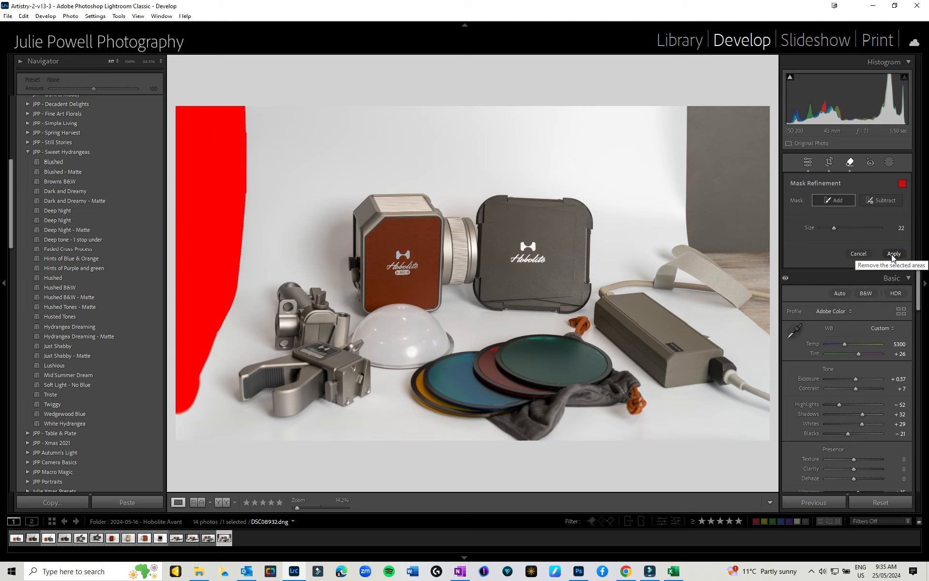
mouse_move(894, 253)
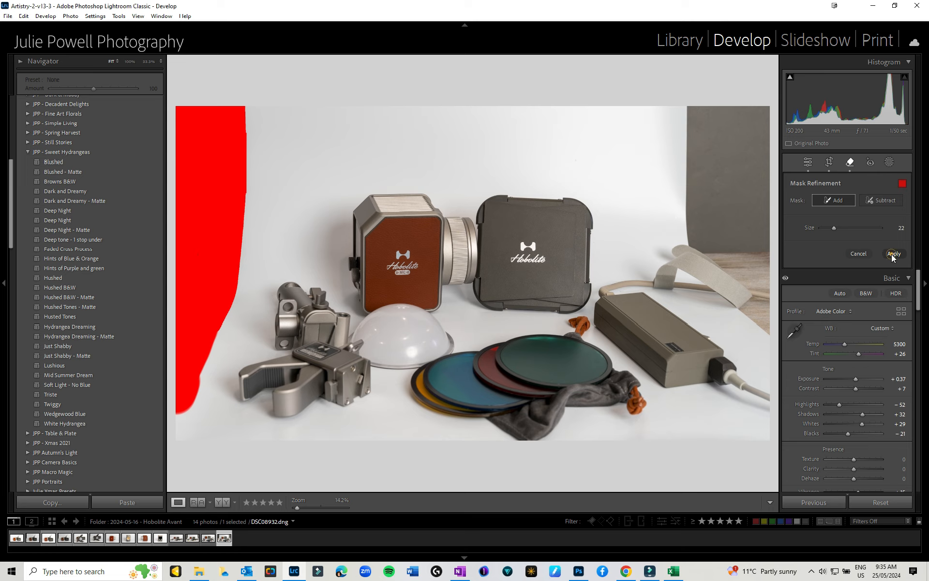
- Apply the removal and step through to the third generated variation
click(894, 252)
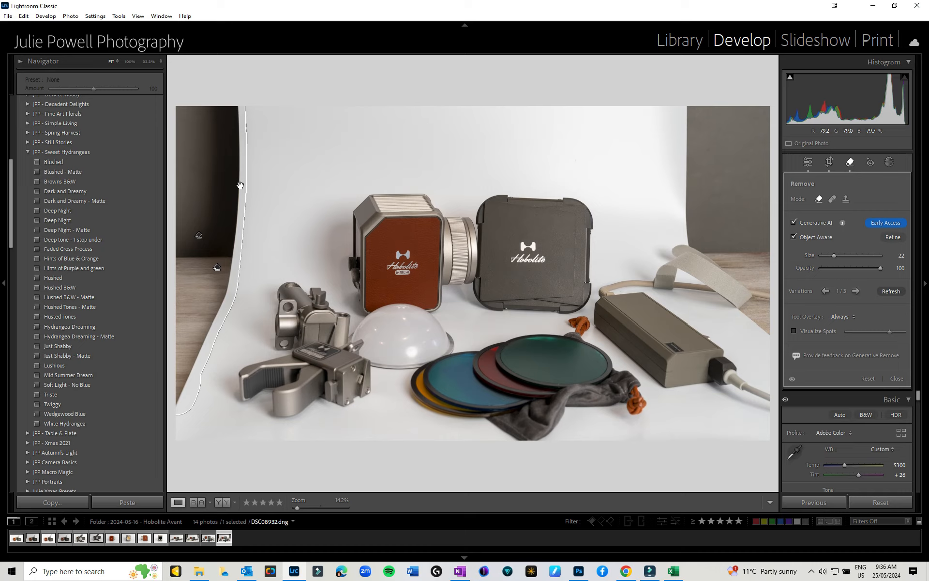
mouse_move(313, 231)
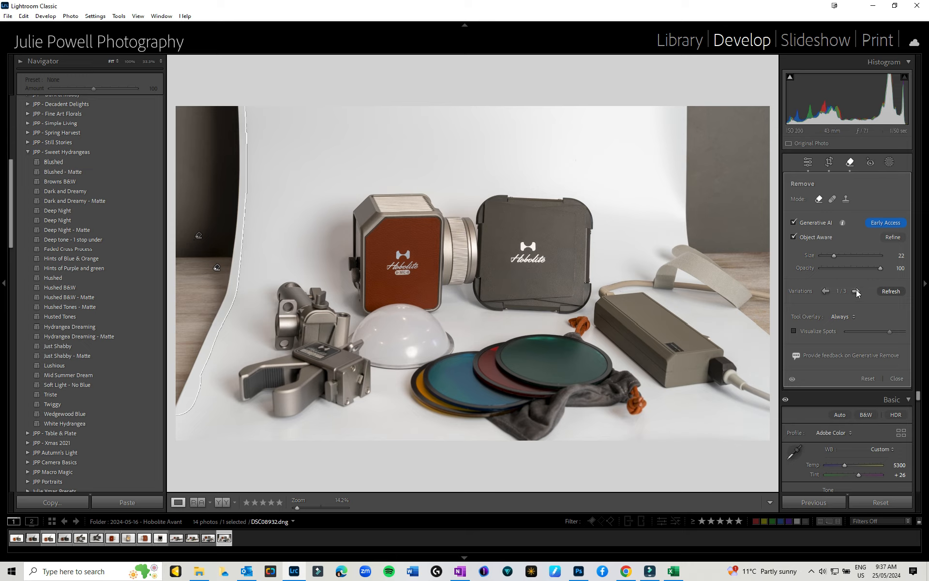
click(856, 292)
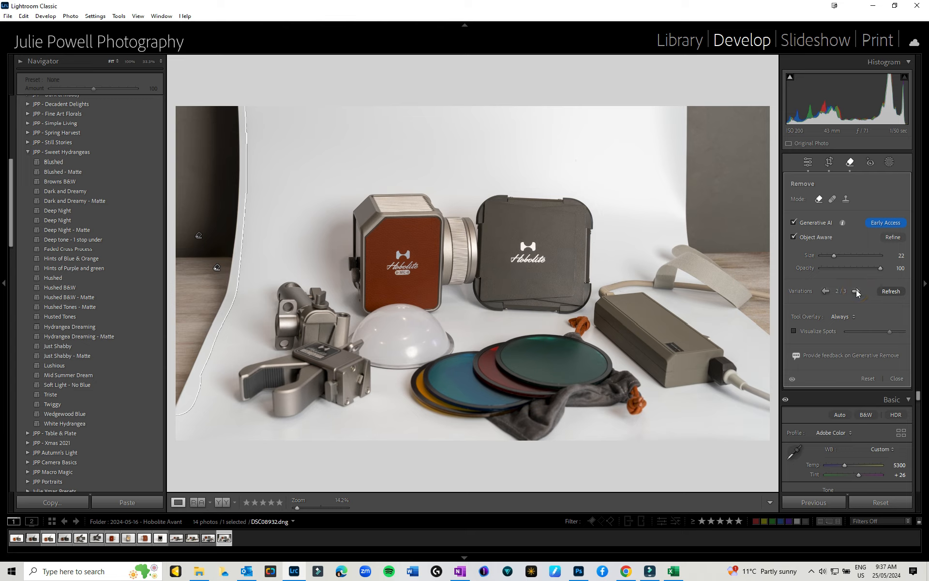
click(856, 292)
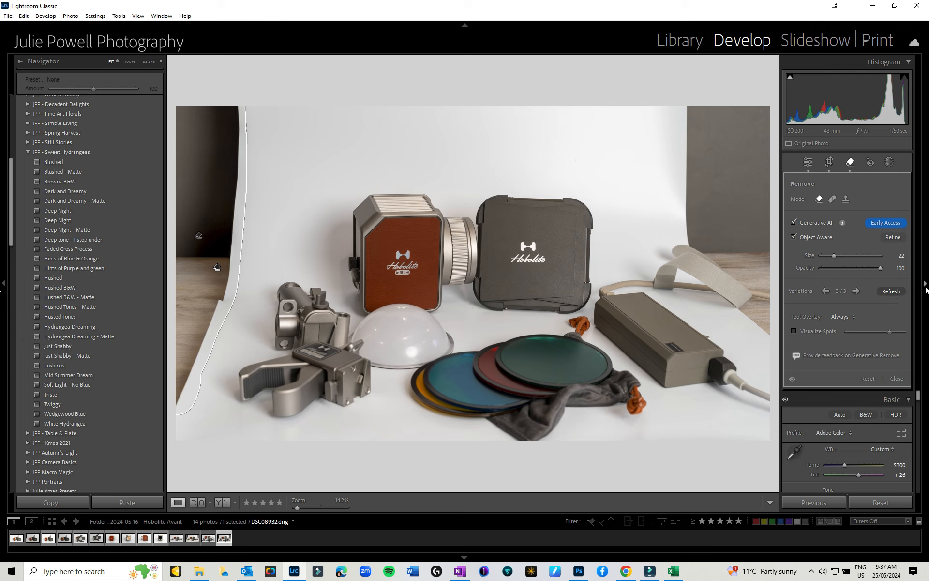
mouse_move(891, 291)
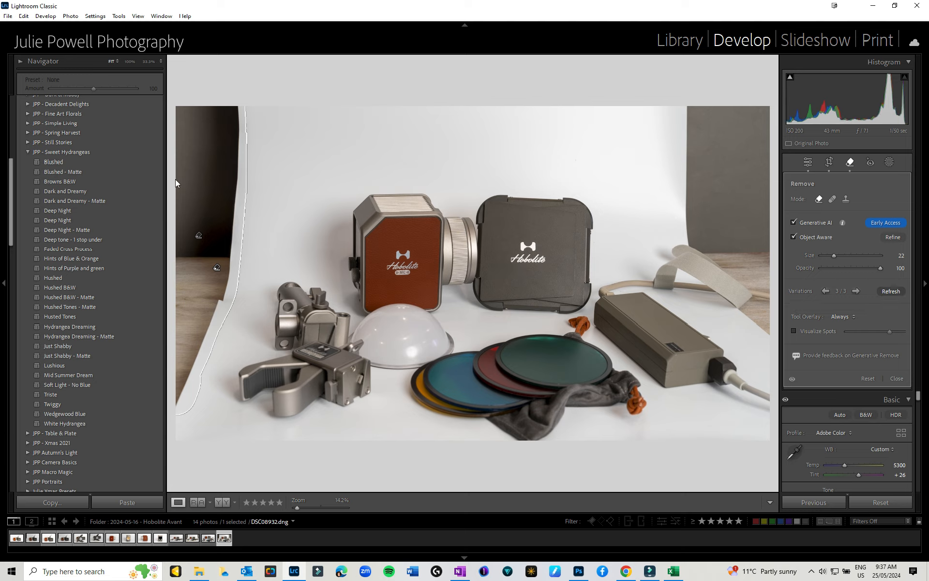
mouse_move(194, 296)
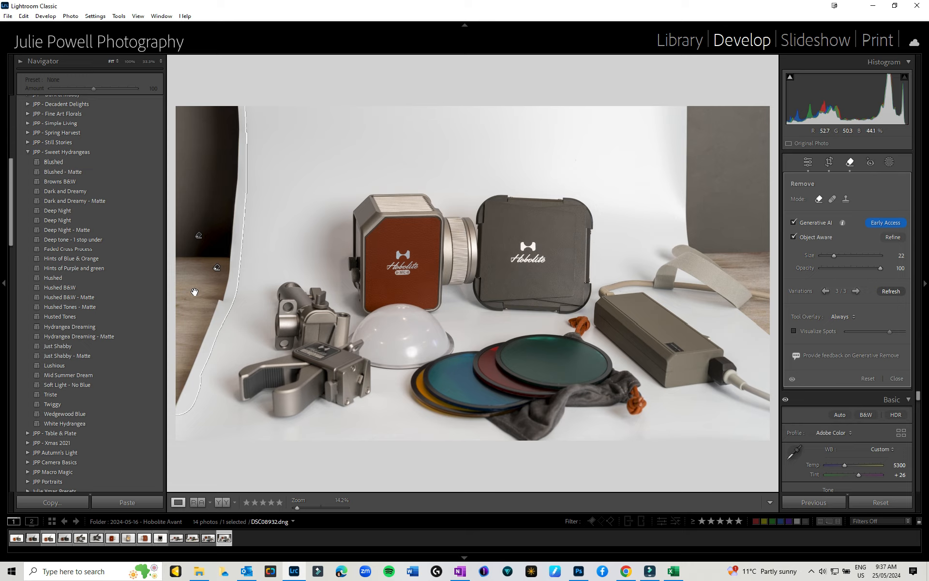
mouse_move(183, 104)
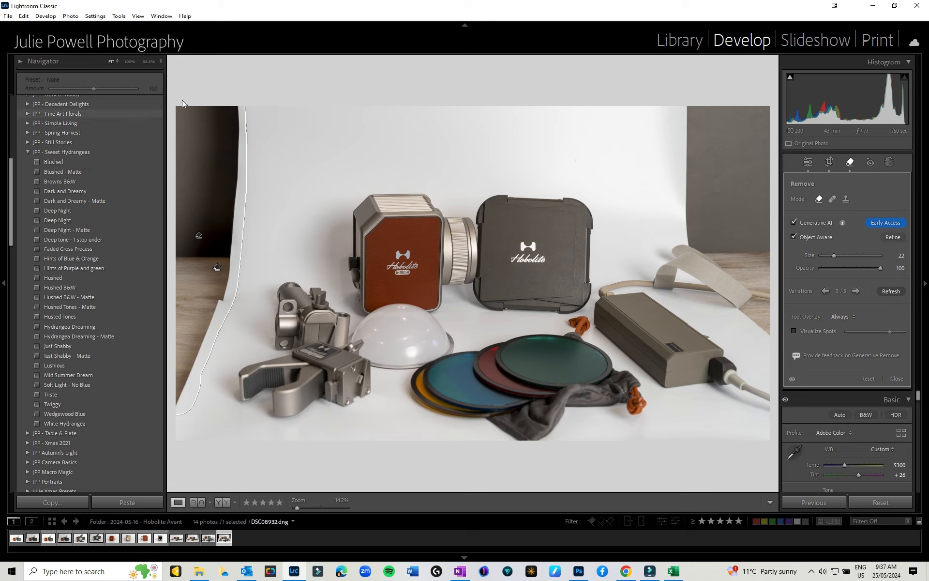
mouse_move(194, 294)
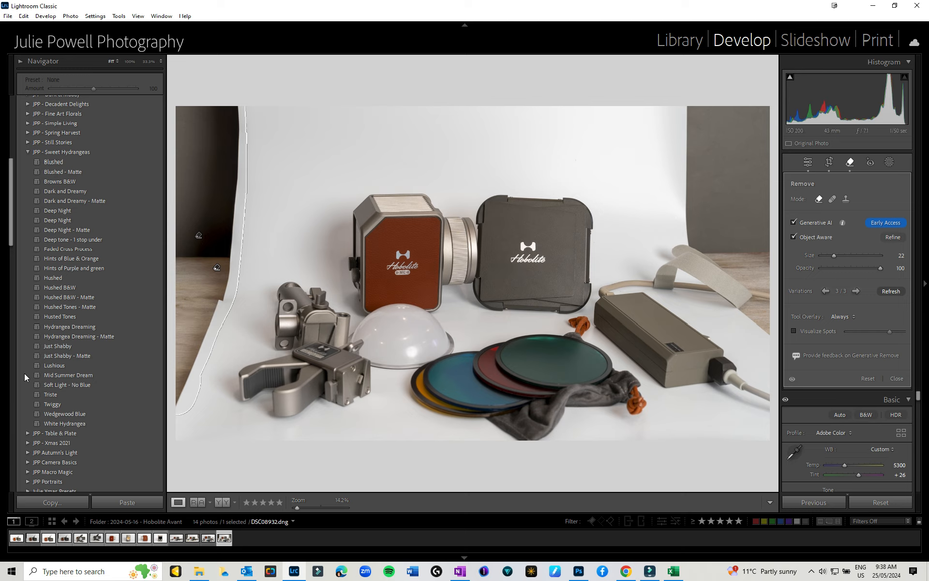
mouse_move(820, 184)
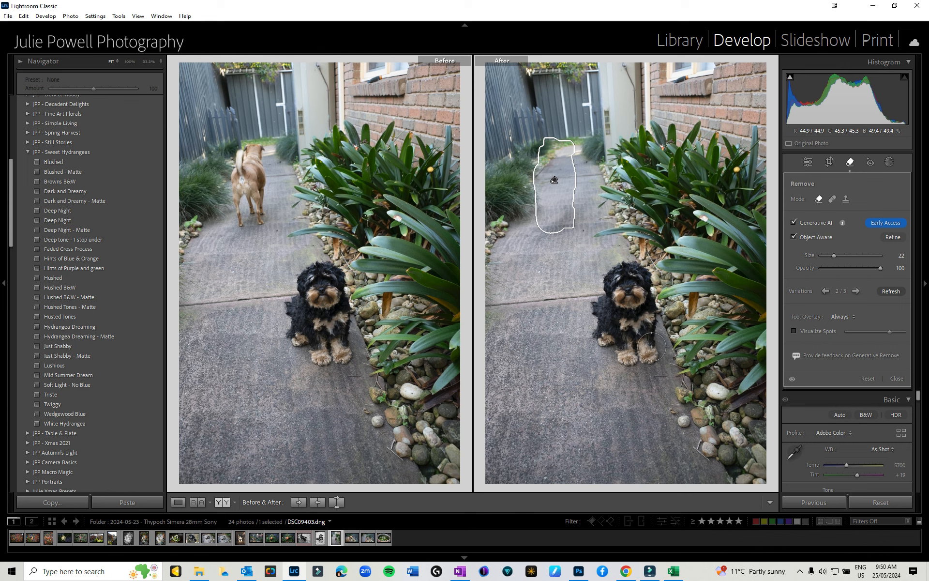
mouse_move(709, 265)
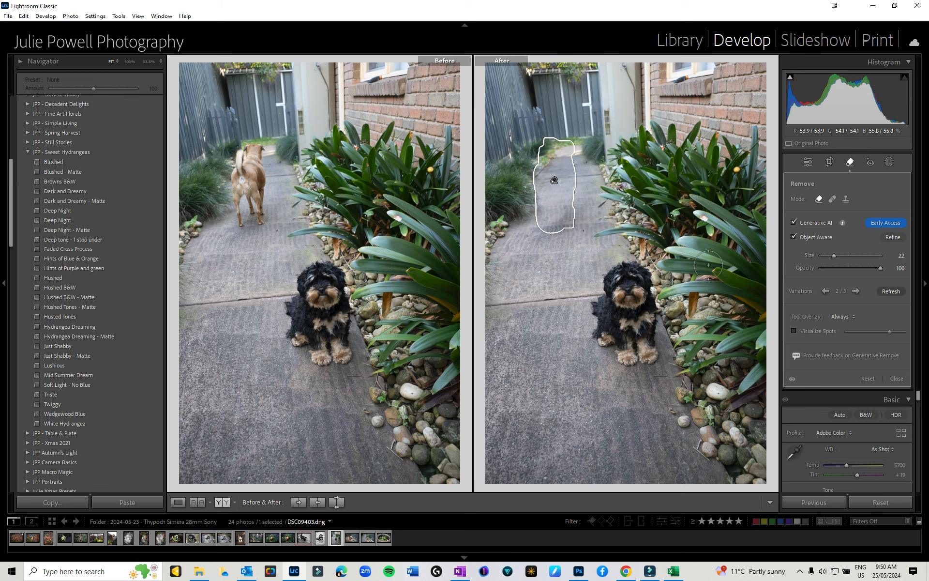
- Toggle through the tan-dog removal variations, ending on the second of three
click(824, 291)
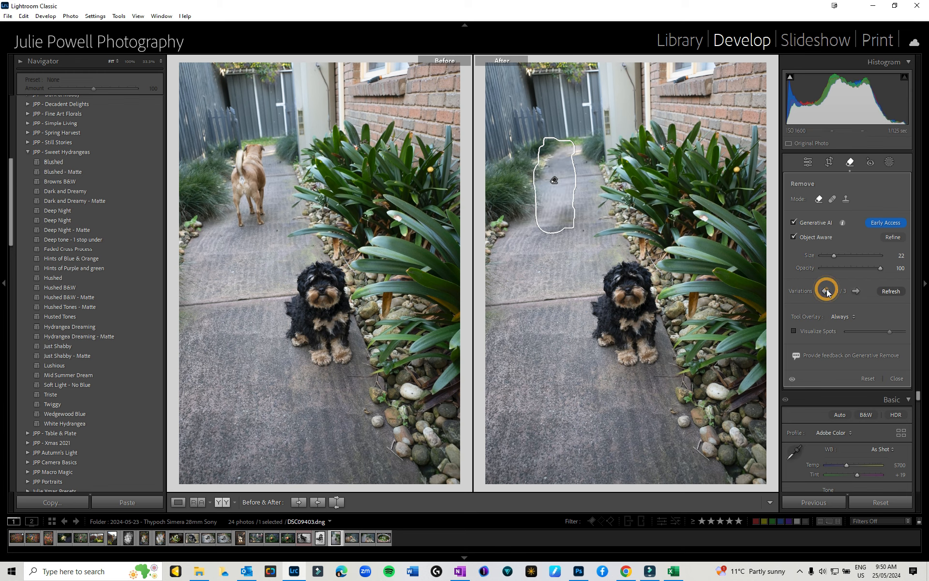
click(858, 292)
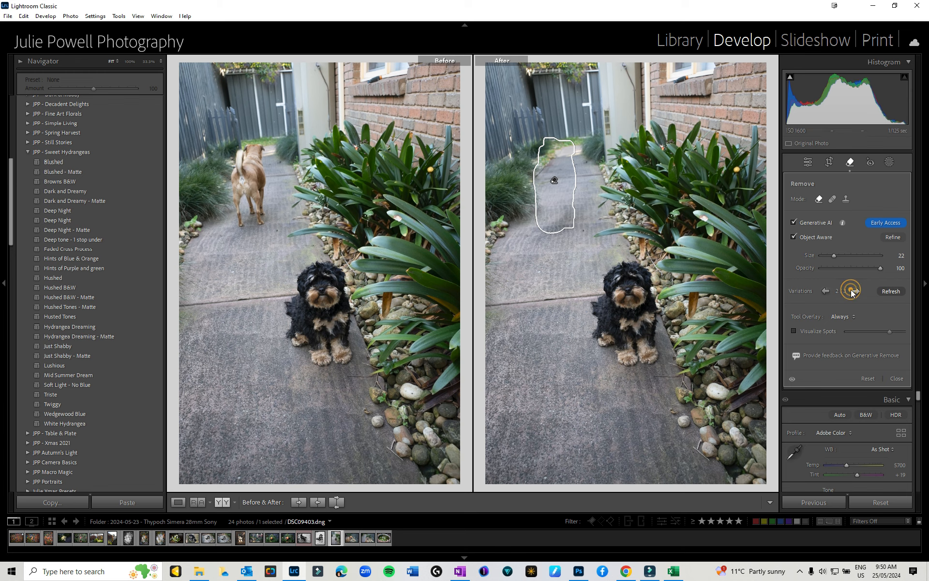
click(855, 291)
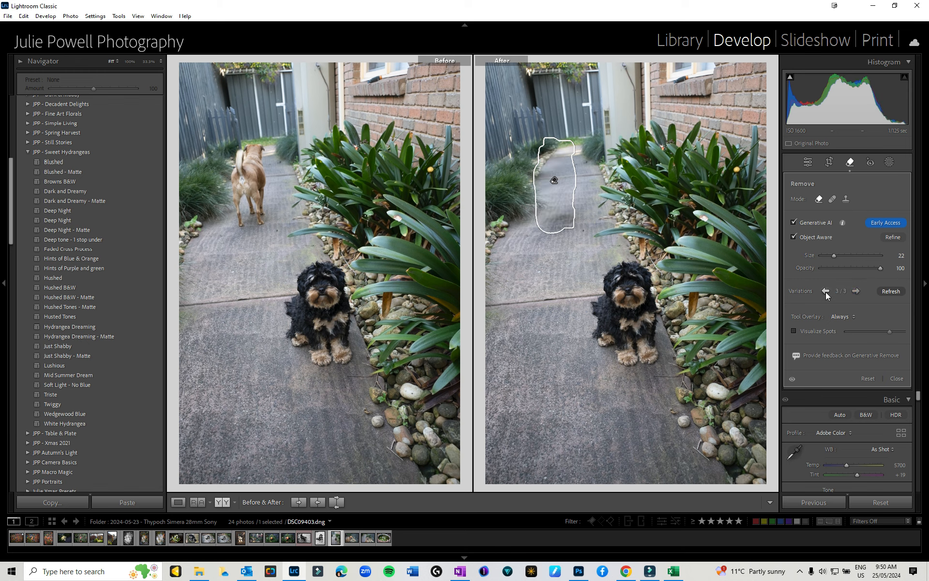
click(826, 291)
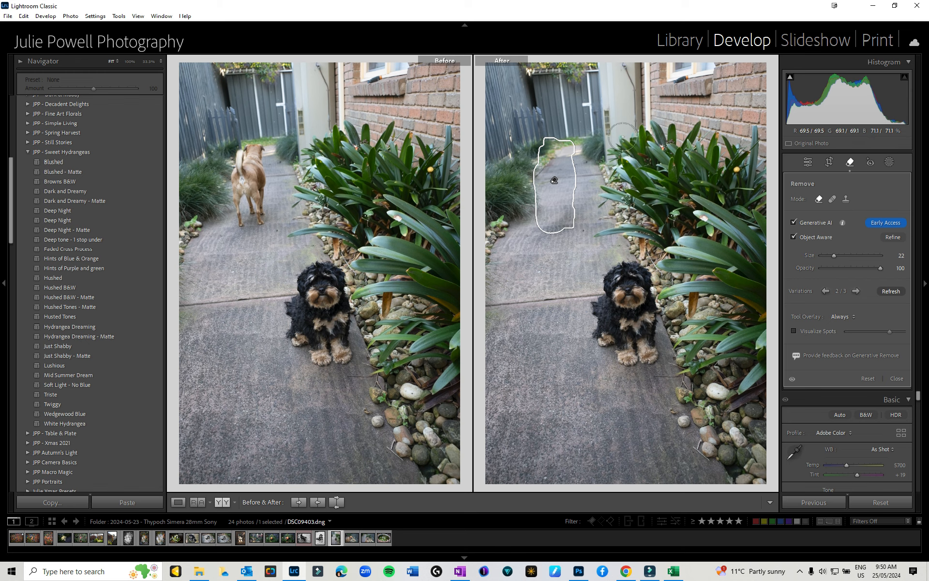
mouse_move(591, 240)
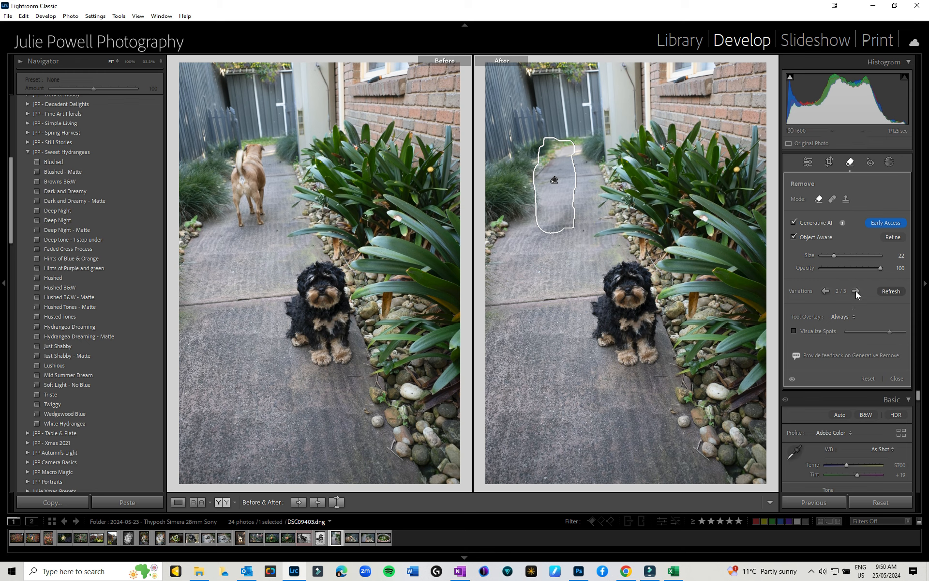
mouse_move(809, 222)
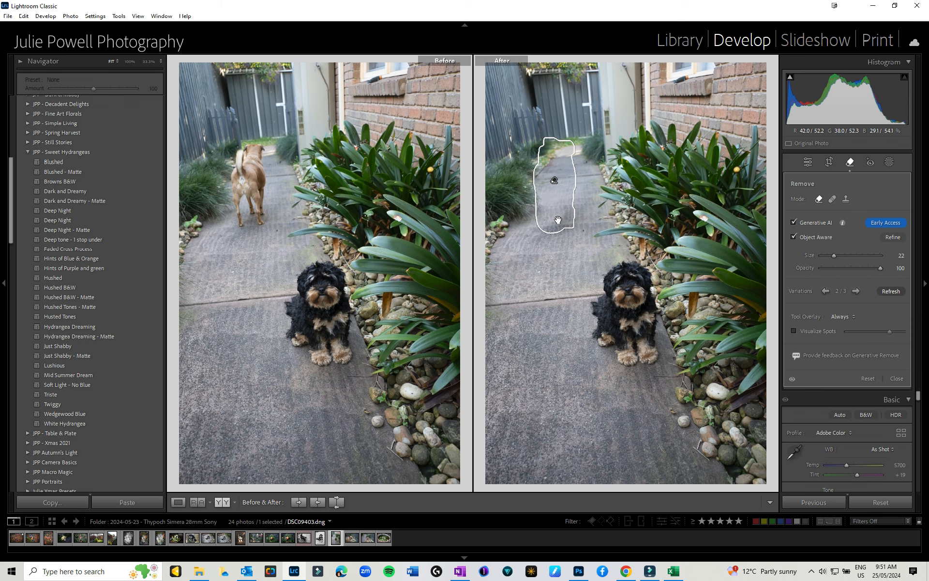
mouse_move(263, 216)
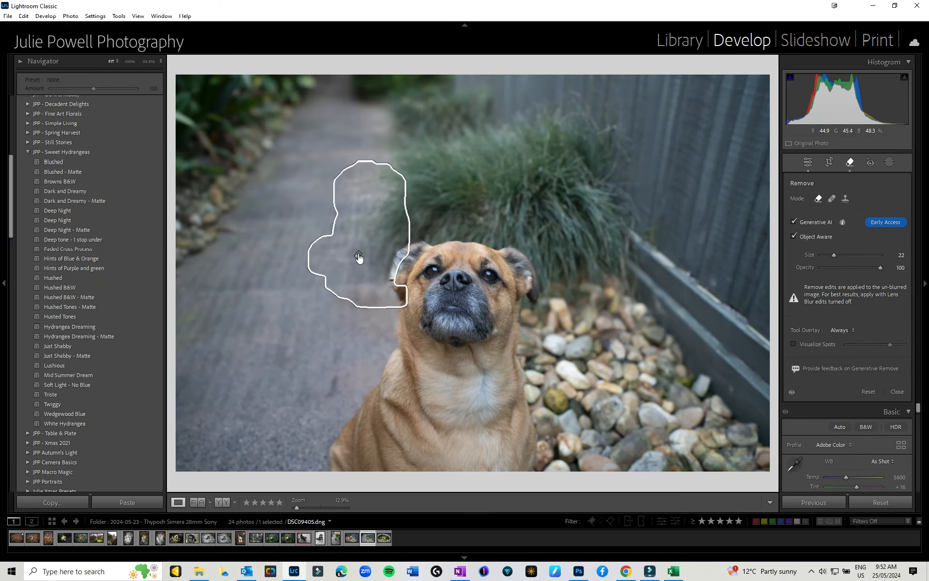
click(358, 256)
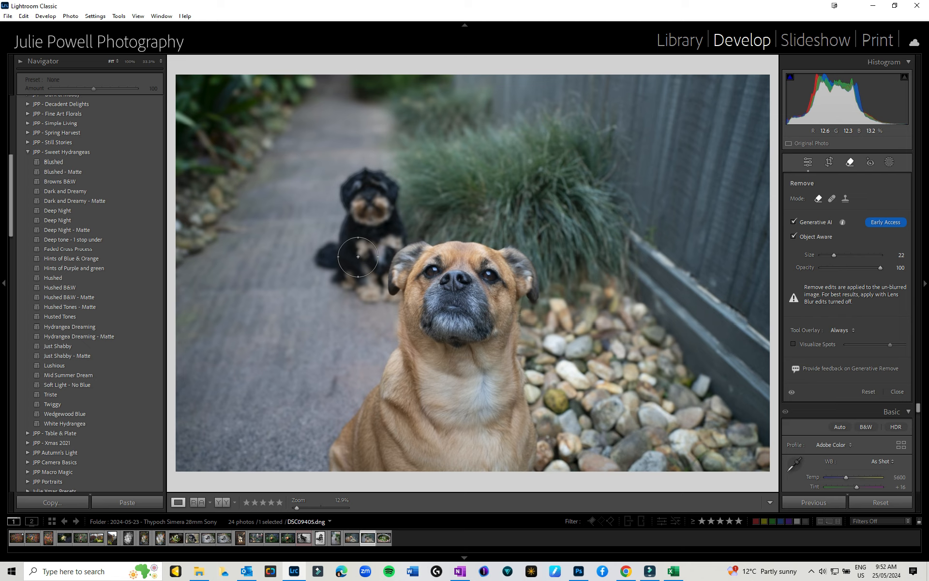
mouse_move(371, 243)
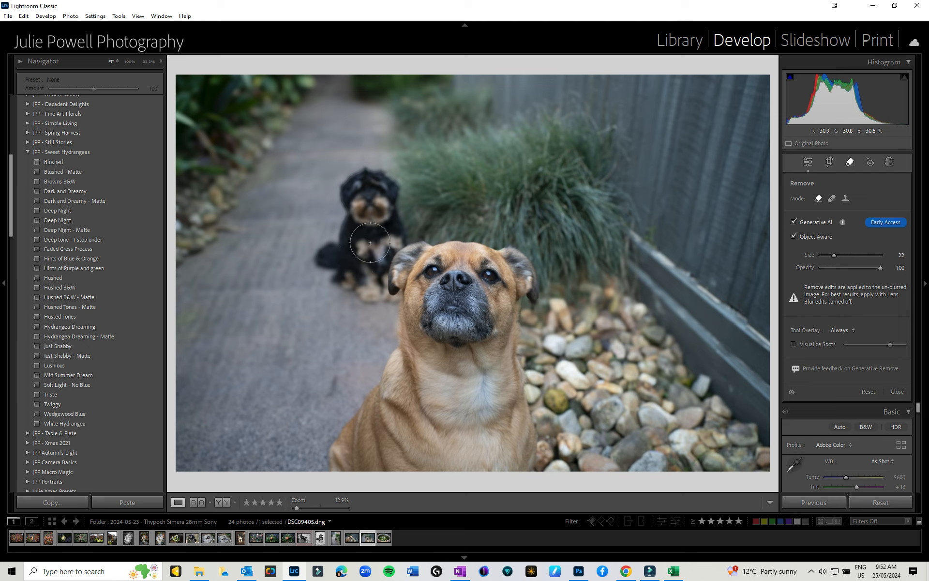
mouse_move(377, 217)
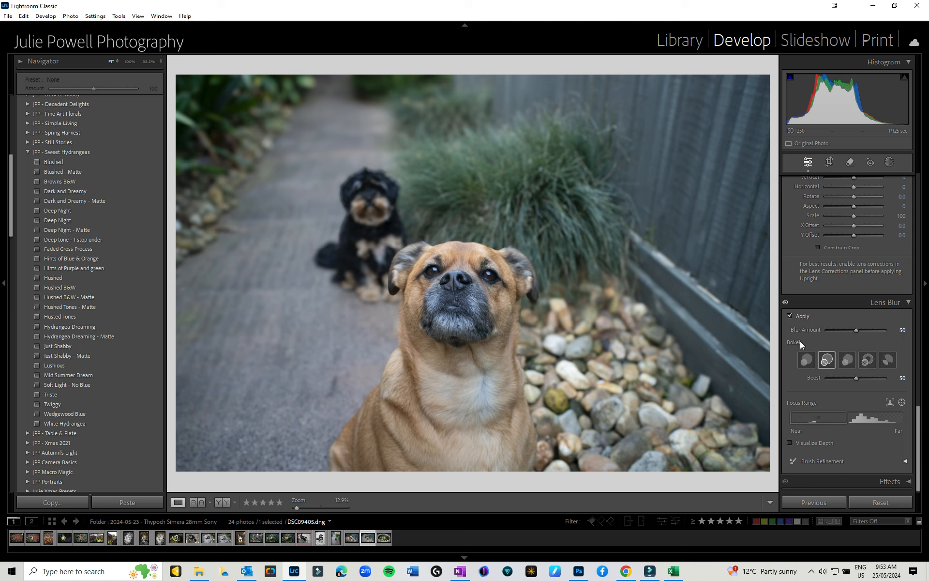
- Toggle Lens Blur off and back on to compare, then show the depth map overlay
click(791, 315)
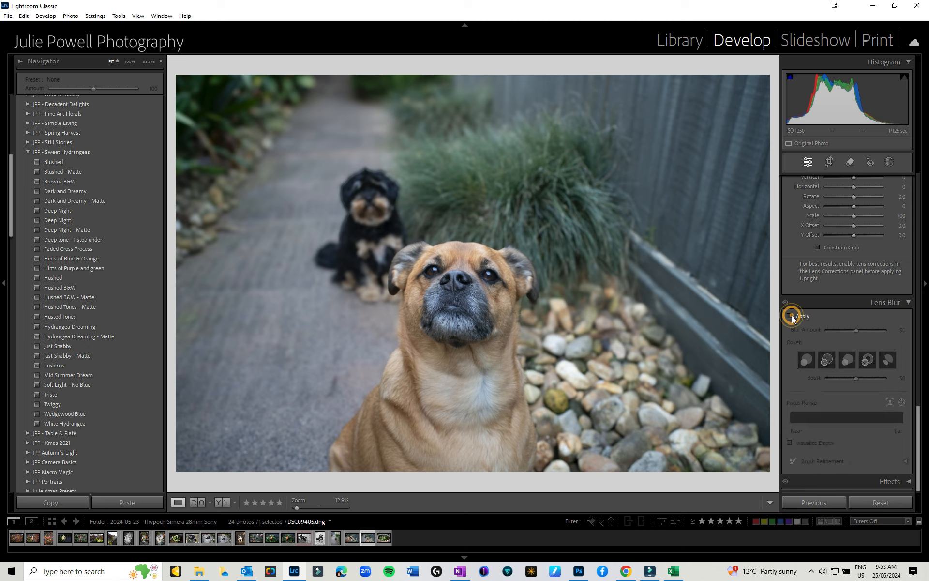
click(791, 316)
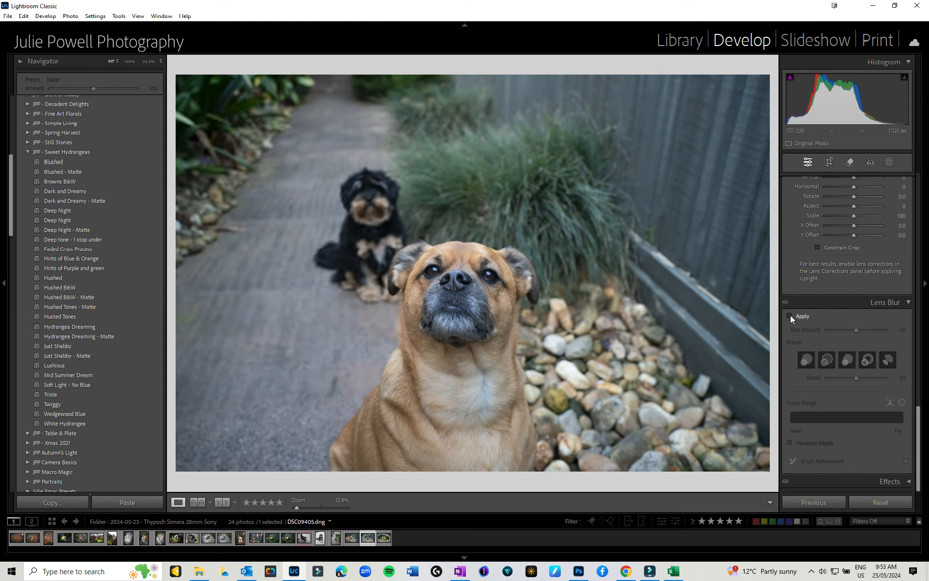
click(791, 315)
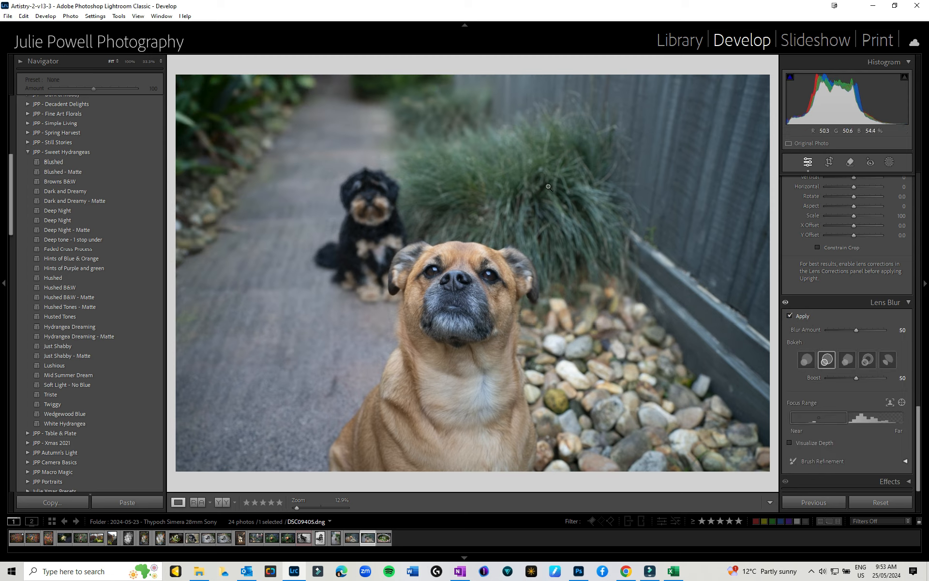
mouse_move(833, 395)
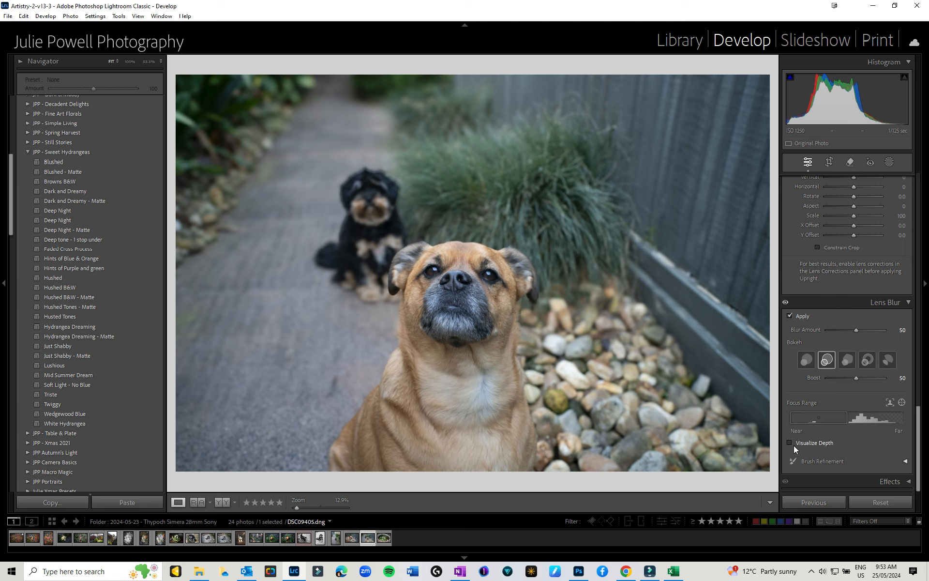
click(790, 442)
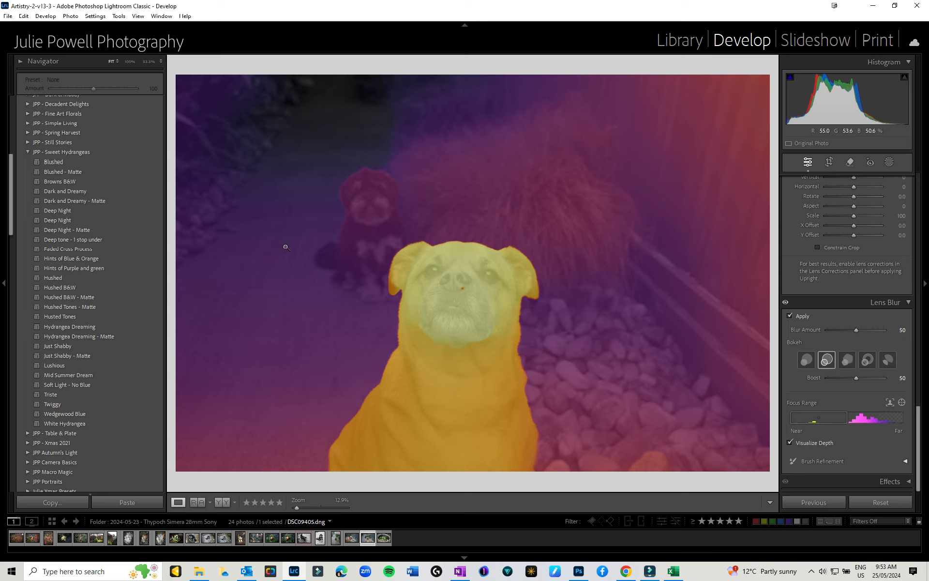
mouse_move(820, 418)
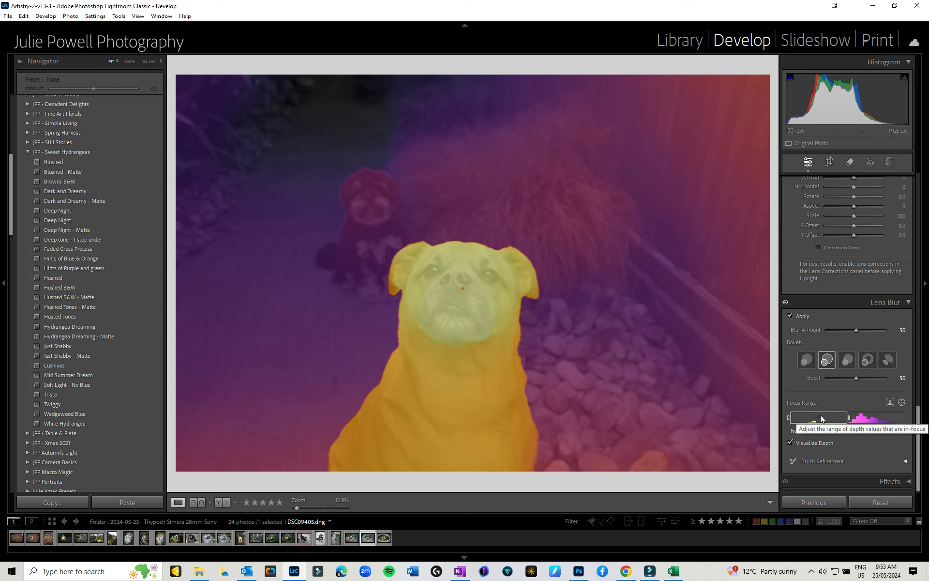
- Adjust the focus range toward the far dog and back so the front dog stays sharp, hiding the depth overlay
drag(804, 417, 836, 417)
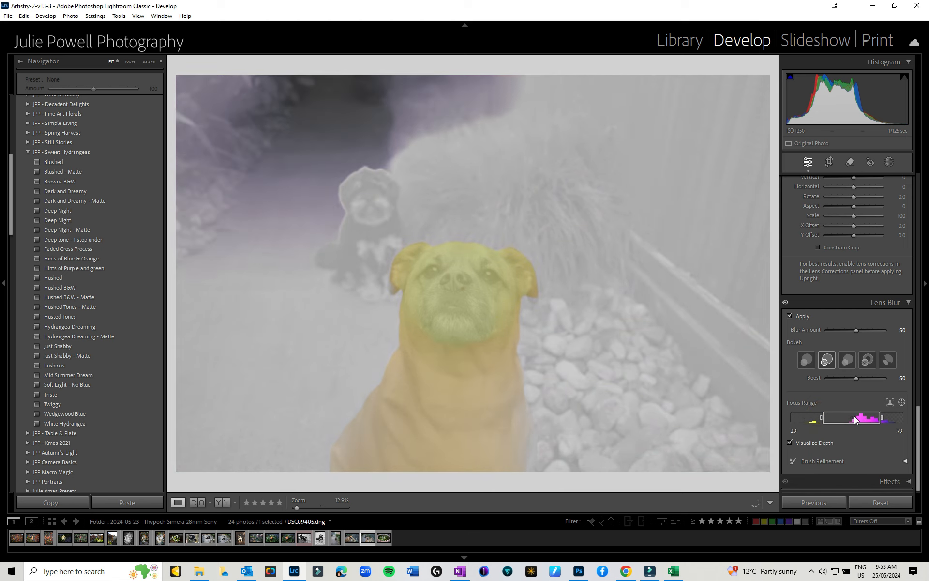
drag(836, 417, 877, 417)
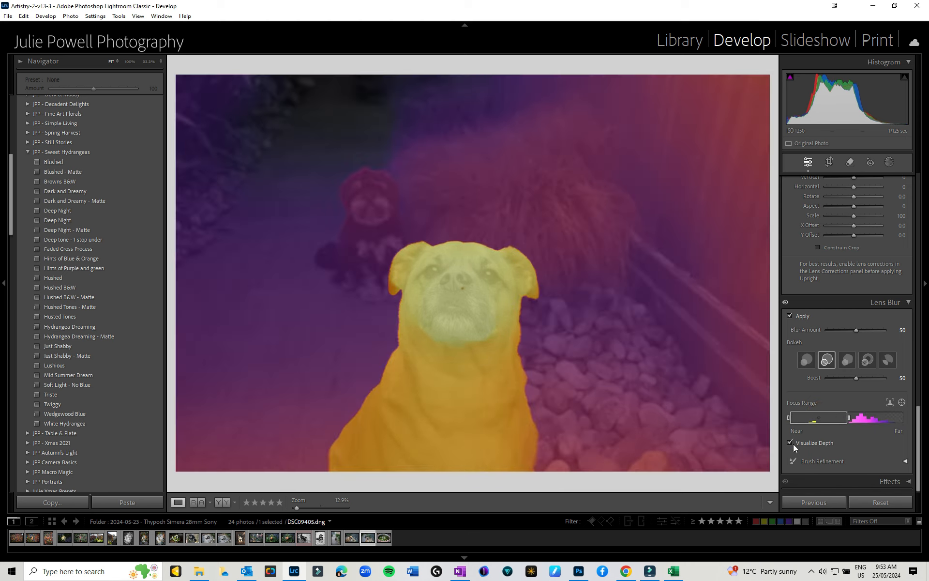
click(790, 443)
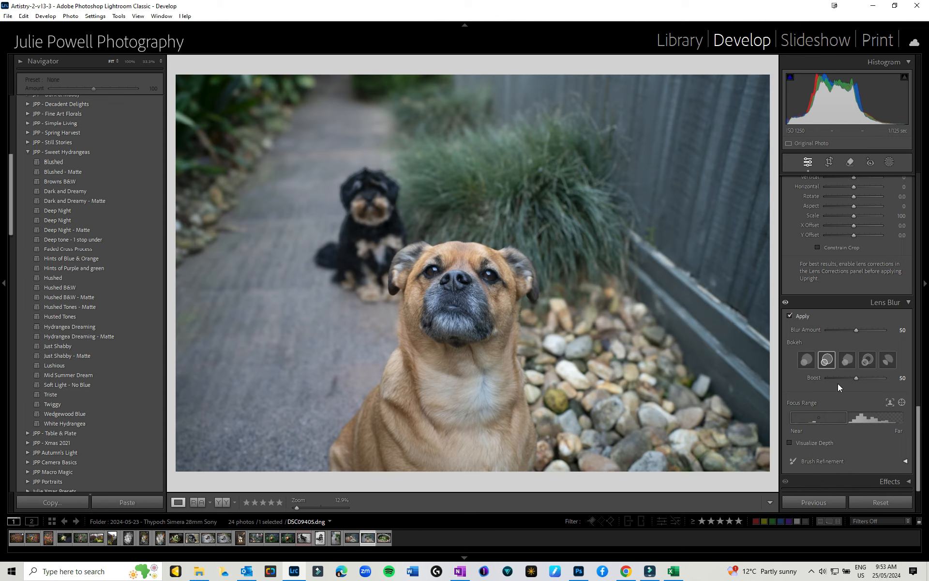
mouse_move(819, 421)
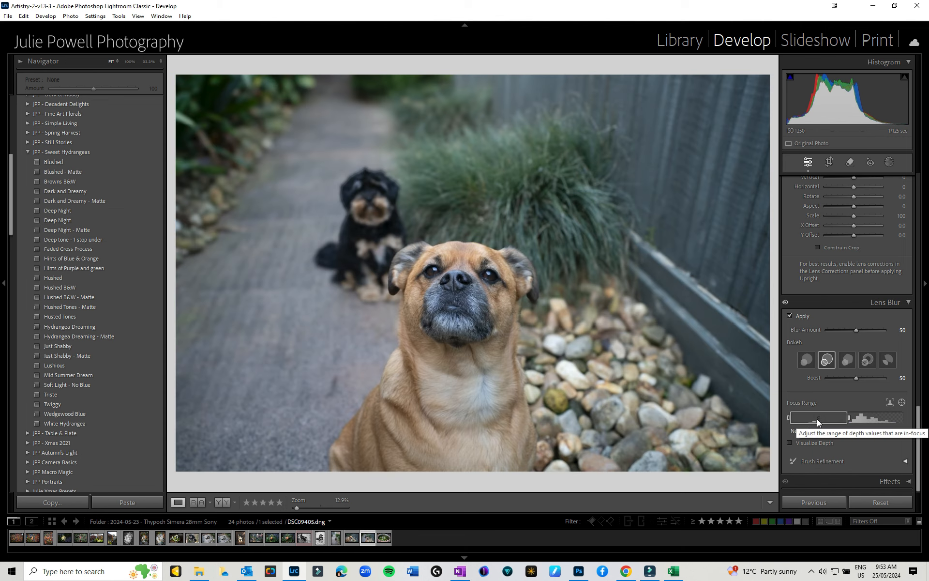
drag(819, 418, 868, 418)
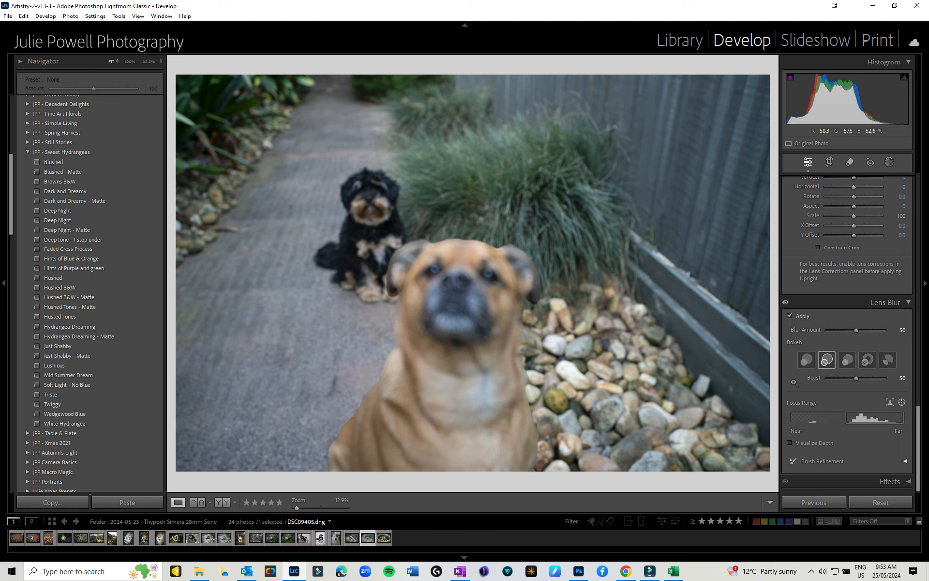
drag(872, 417, 874, 415)
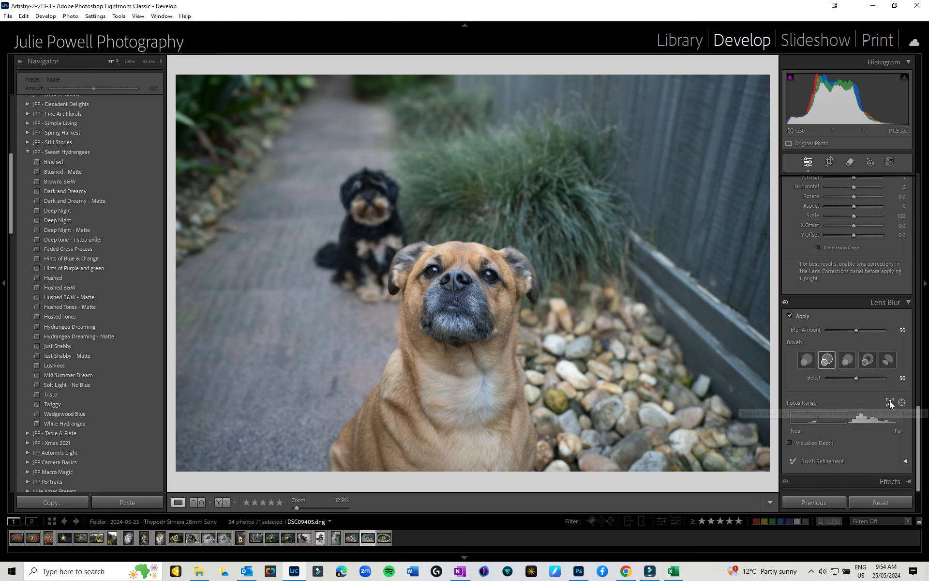
mouse_move(891, 403)
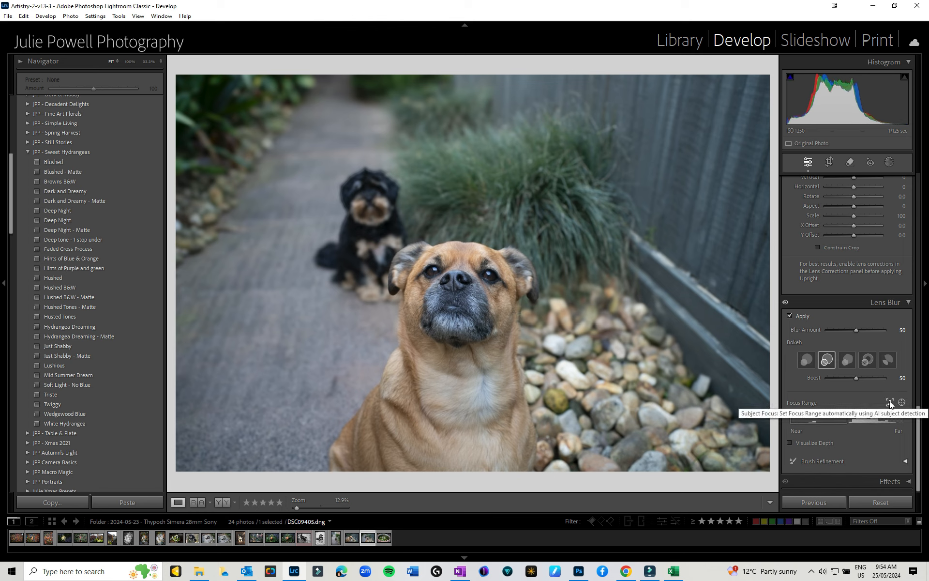
mouse_move(901, 403)
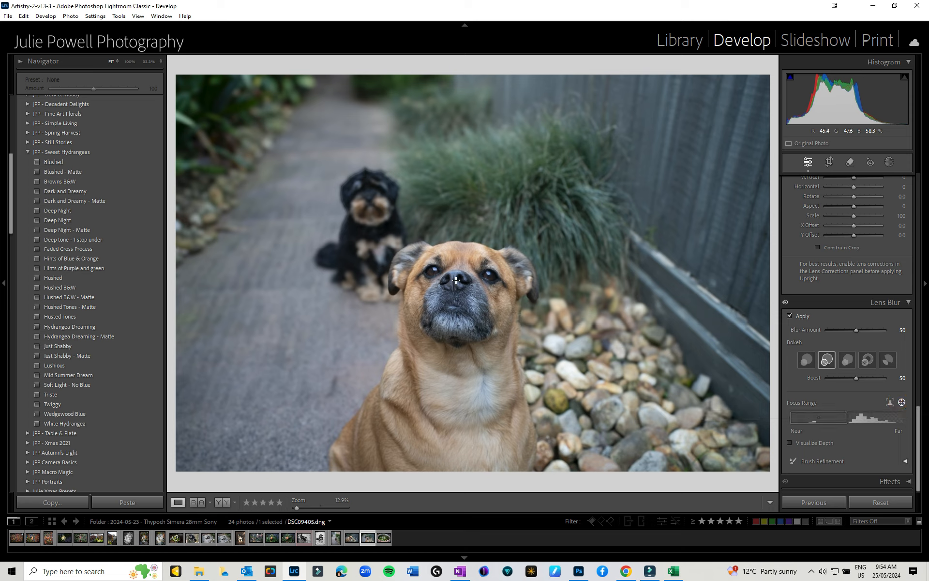
- Push the Blur Amount to 100, then ease it back down to about 37
click(451, 279)
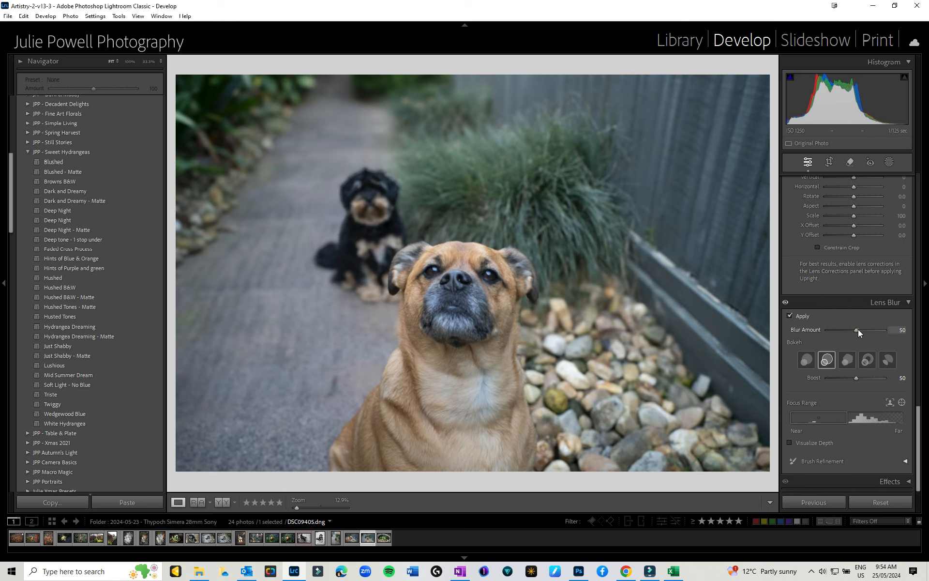
drag(857, 330, 894, 330)
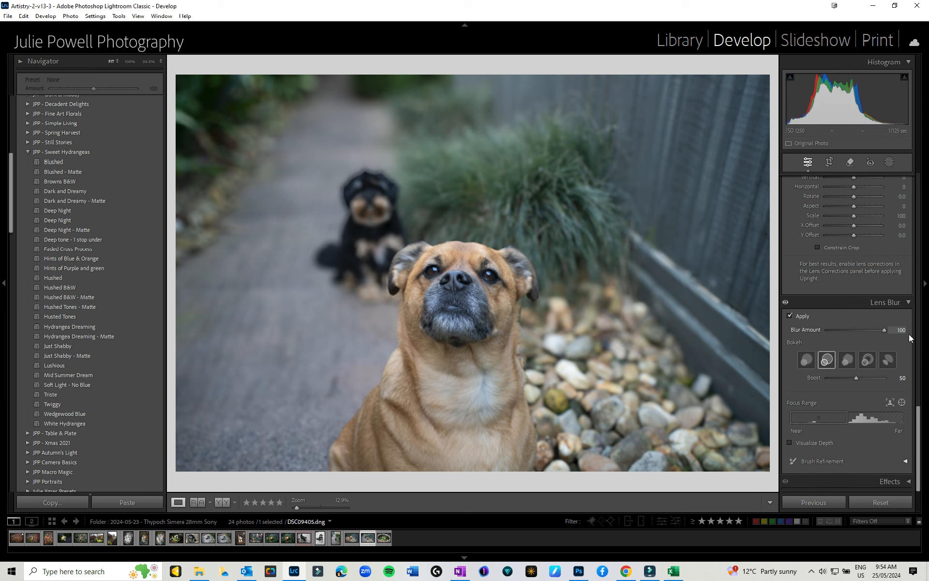
mouse_move(884, 334)
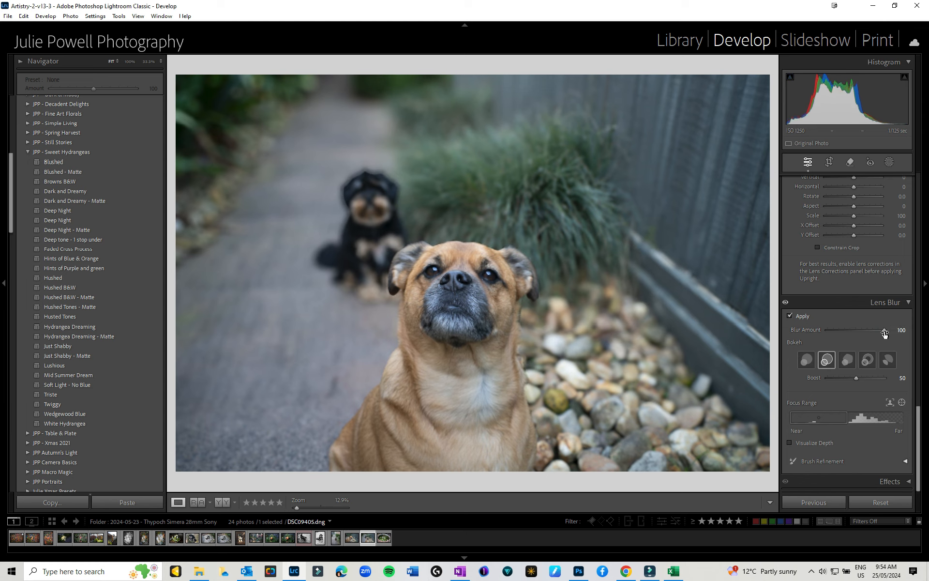
drag(885, 330, 838, 330)
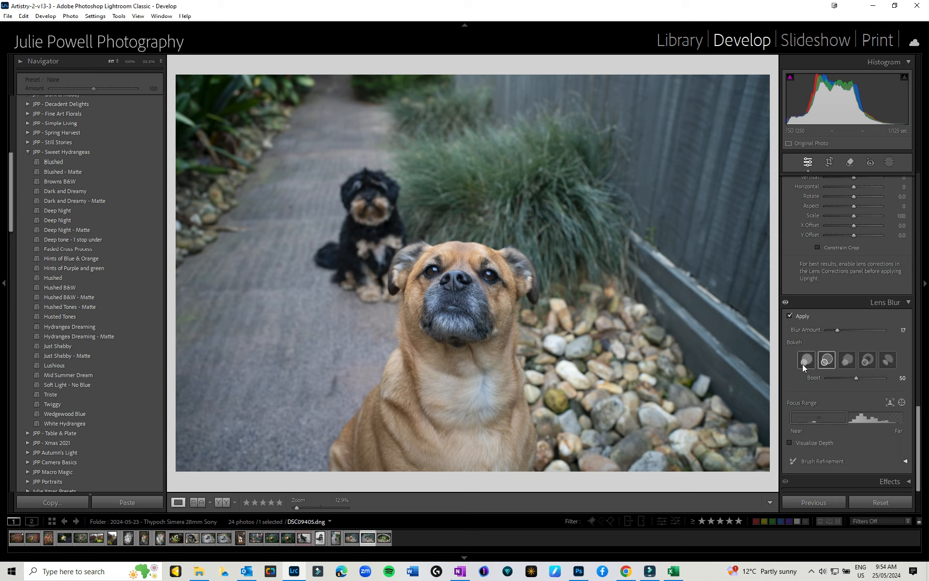
mouse_move(806, 360)
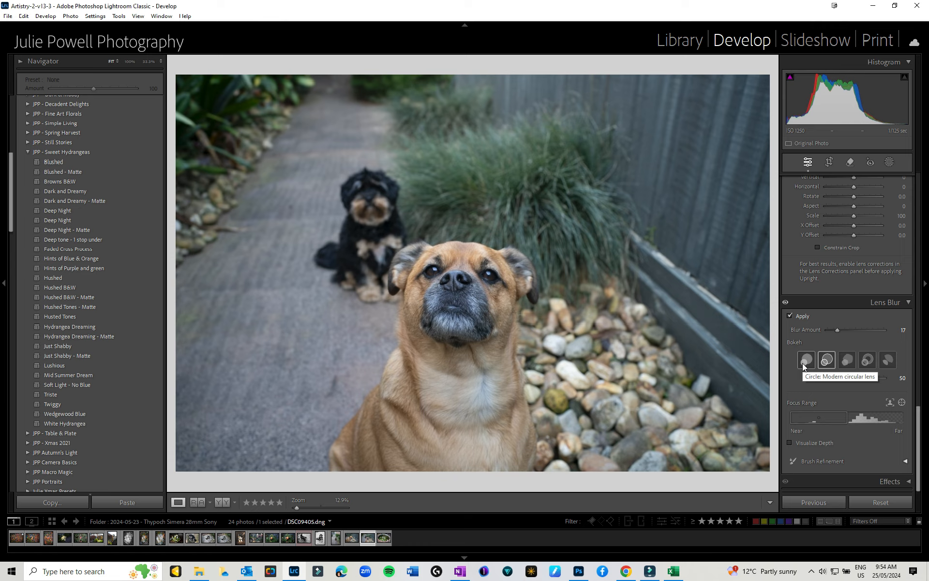
mouse_move(826, 360)
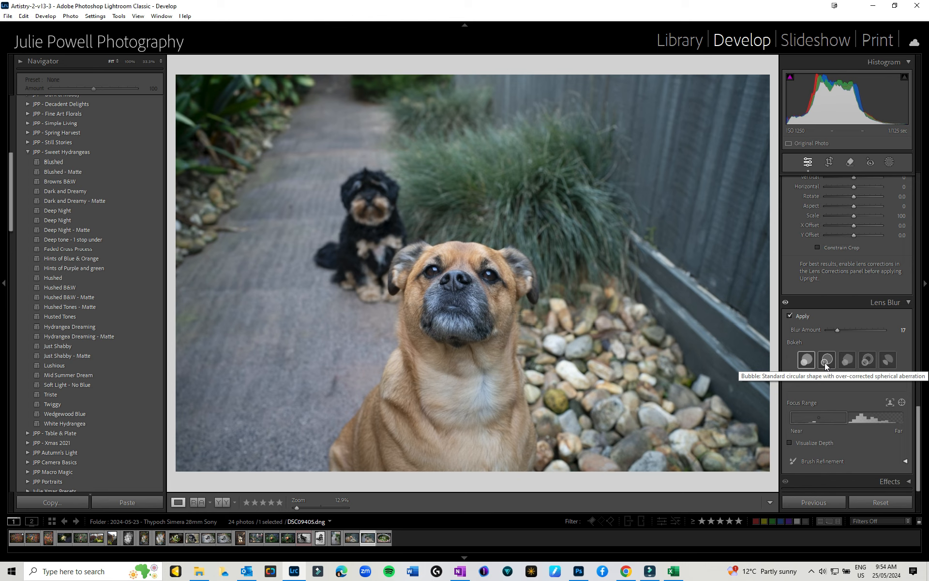
- Try a couple of bokeh shapes and settle on Cat Eye for the dog portrait
click(826, 360)
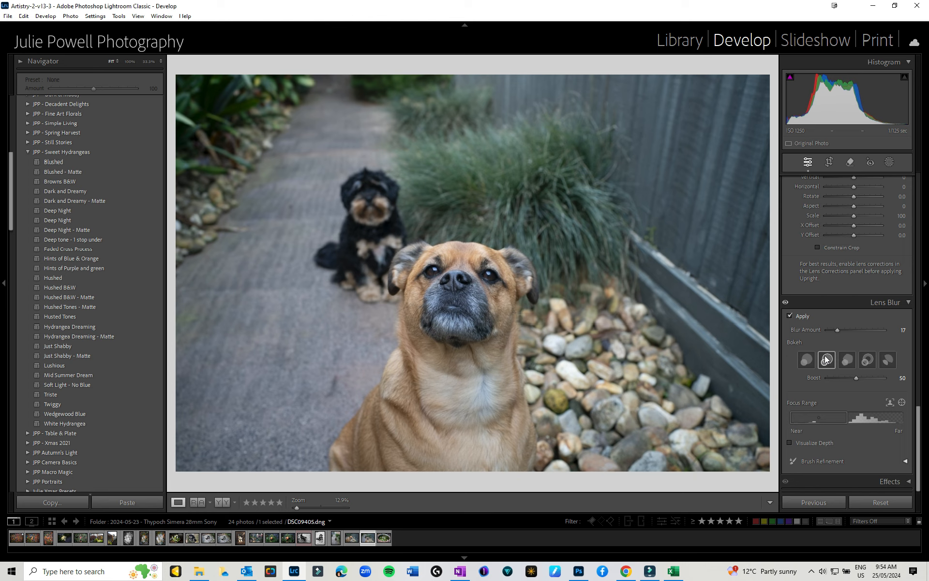
click(826, 360)
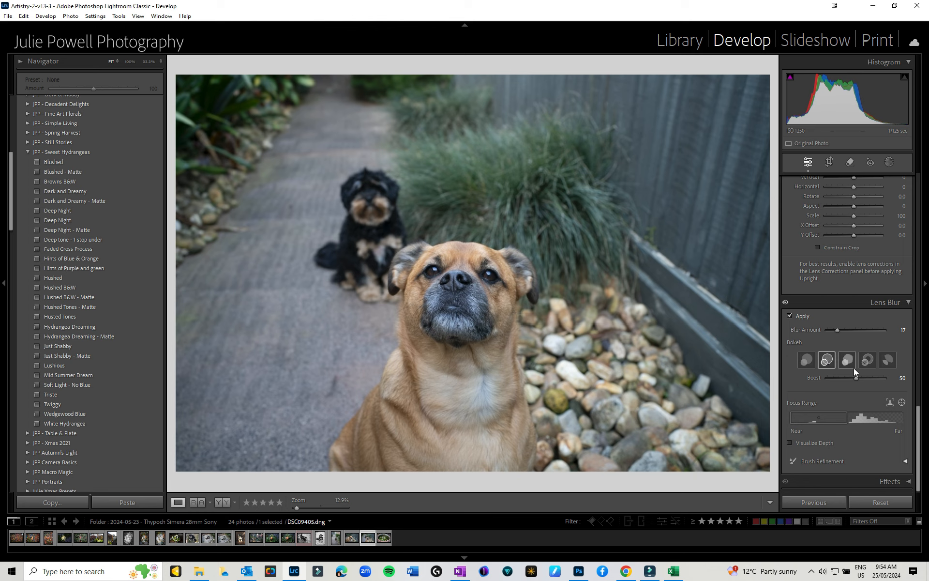
mouse_move(866, 360)
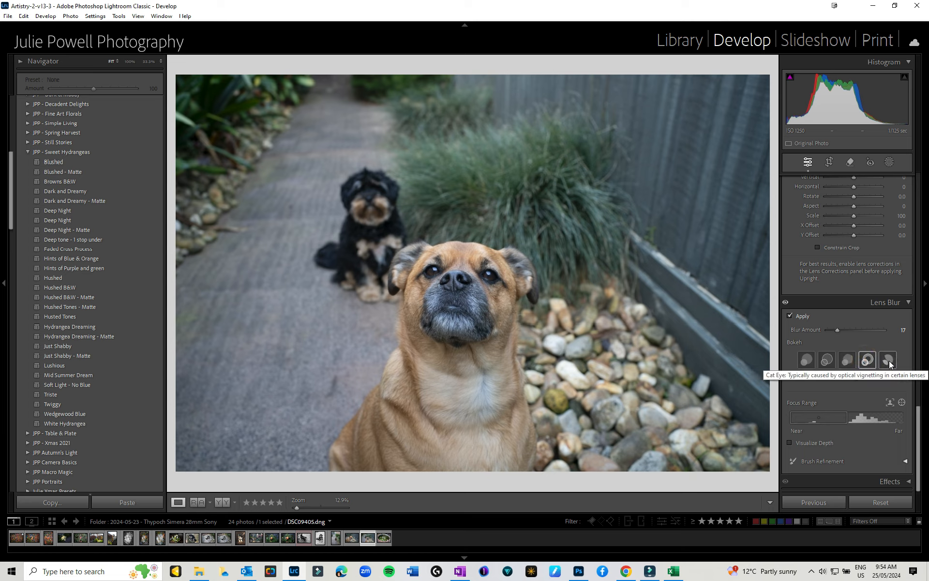
click(887, 360)
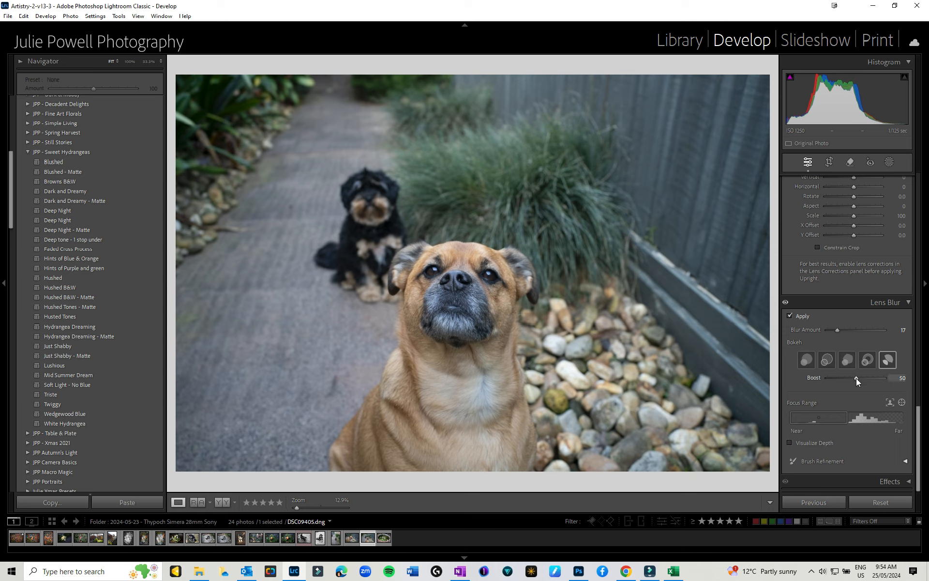
- Adjust the bokeh highlight Boost up and down, leaving it at 61
drag(872, 379, 899, 378)
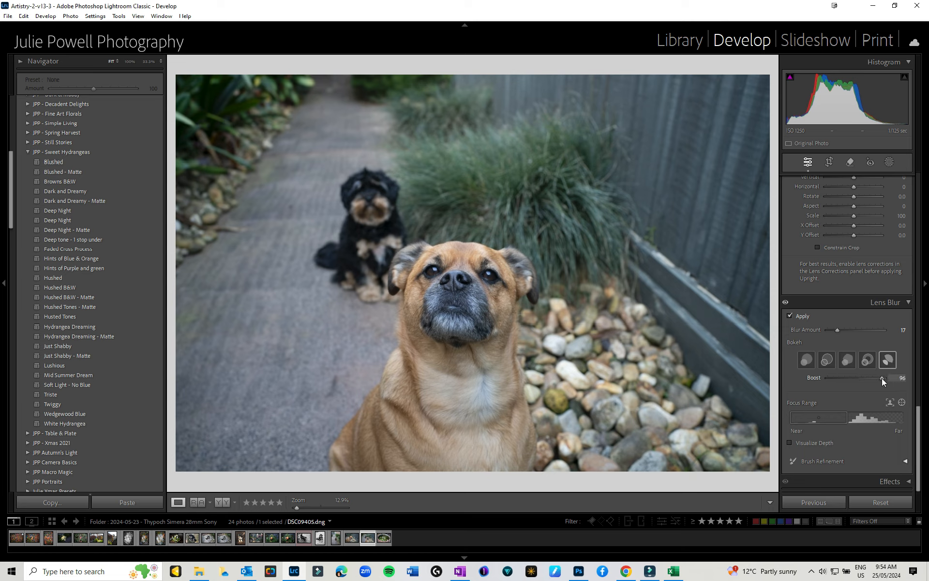
drag(898, 378, 839, 378)
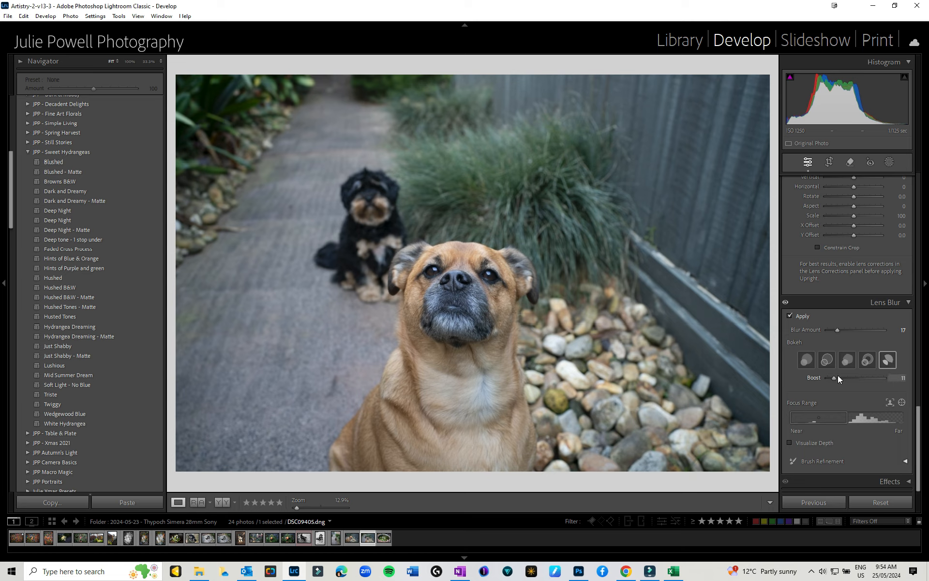
drag(839, 379, 863, 378)
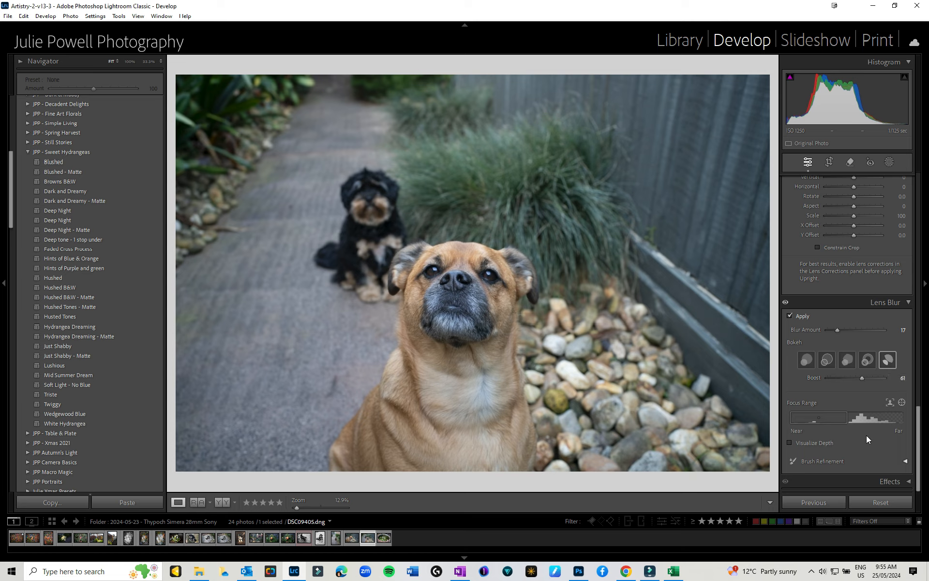
click(906, 461)
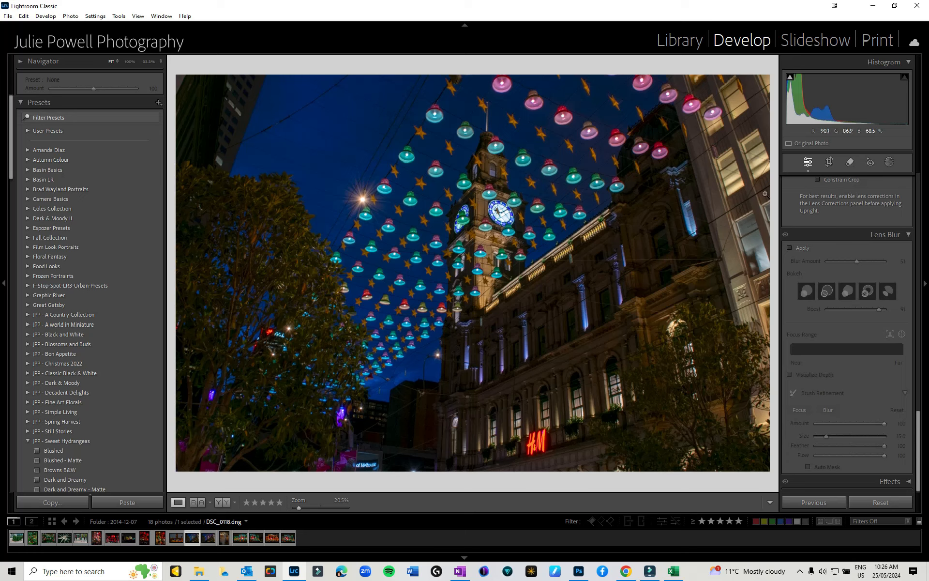
- Enable Lens Blur on the Melbourne Christmas lights street photo
click(791, 248)
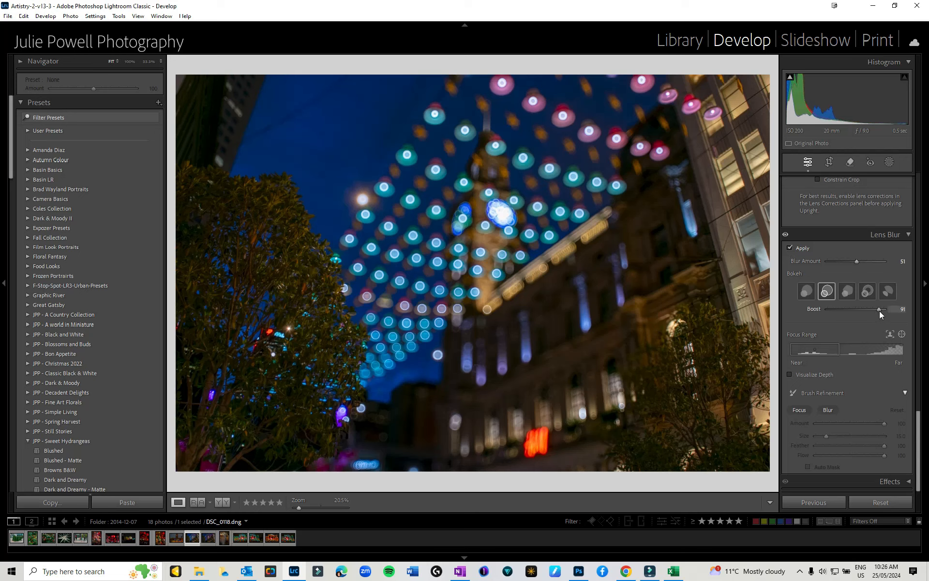
- Set the street photo's bokeh Boost and Blur Amount both to 100
drag(879, 309, 872, 309)
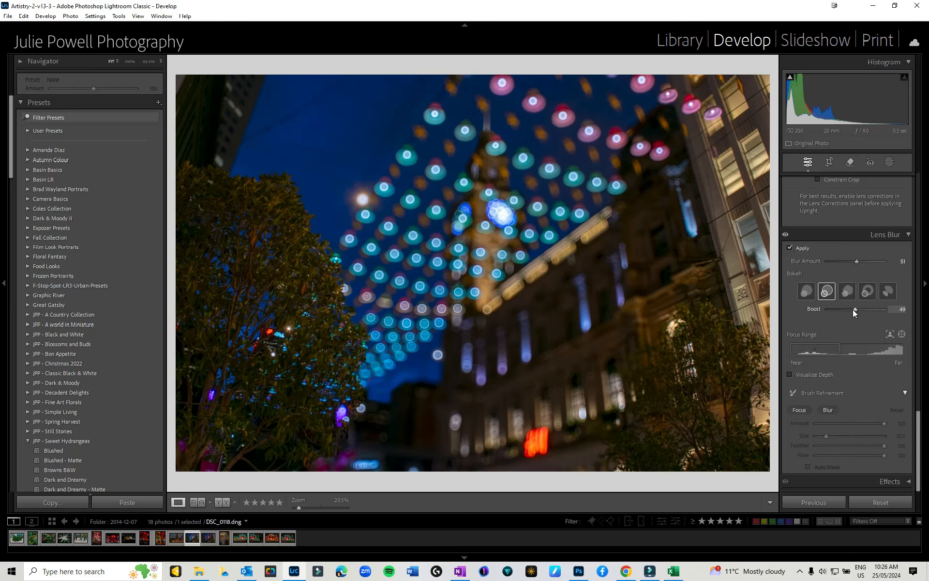
drag(872, 309, 901, 309)
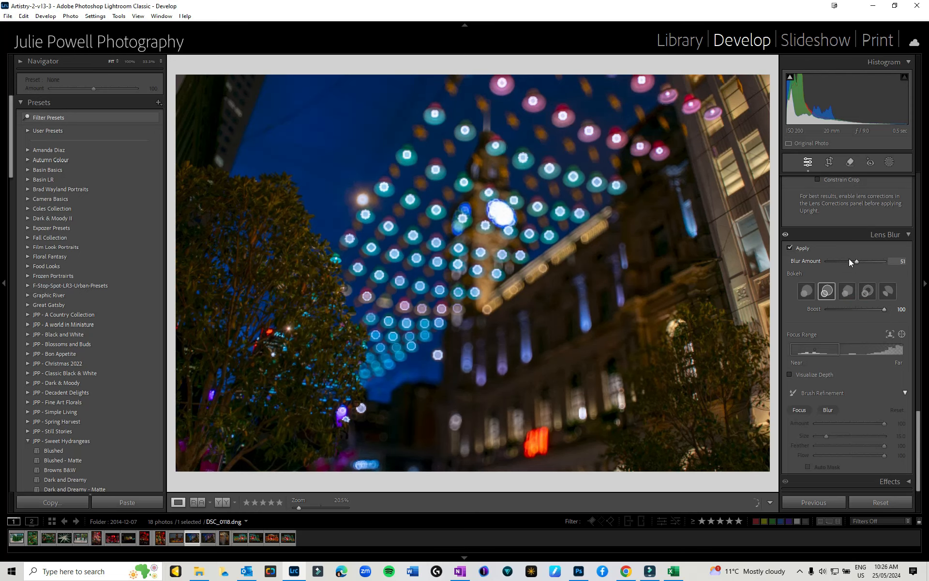
drag(871, 262, 901, 261)
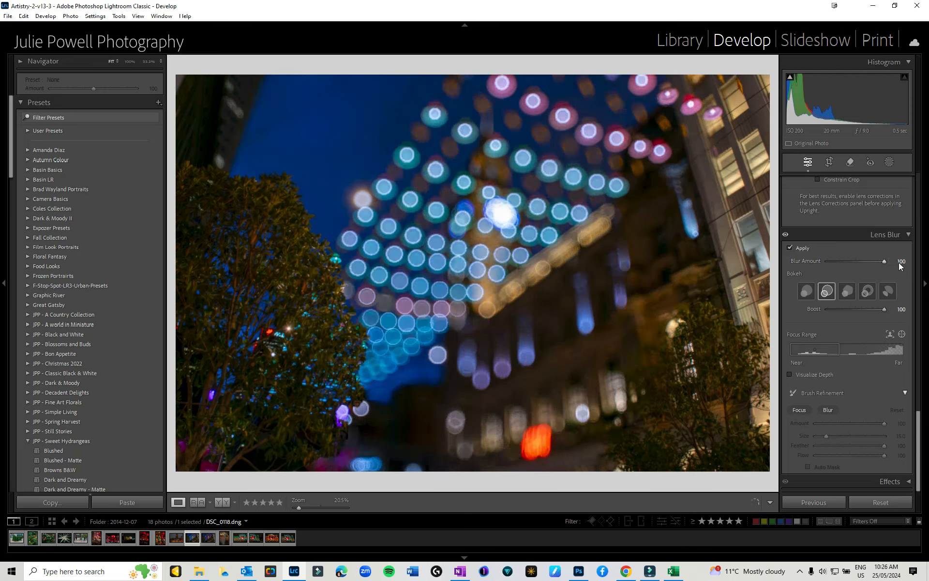
- Cycle the bokeh through circle, five-blade and ring shapes, ending on Cat Eye
click(806, 290)
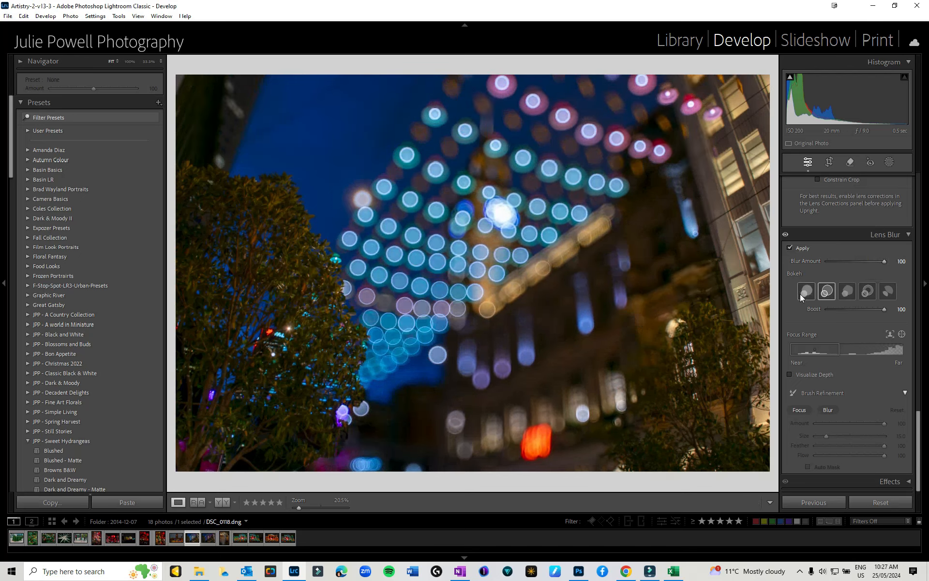
click(806, 291)
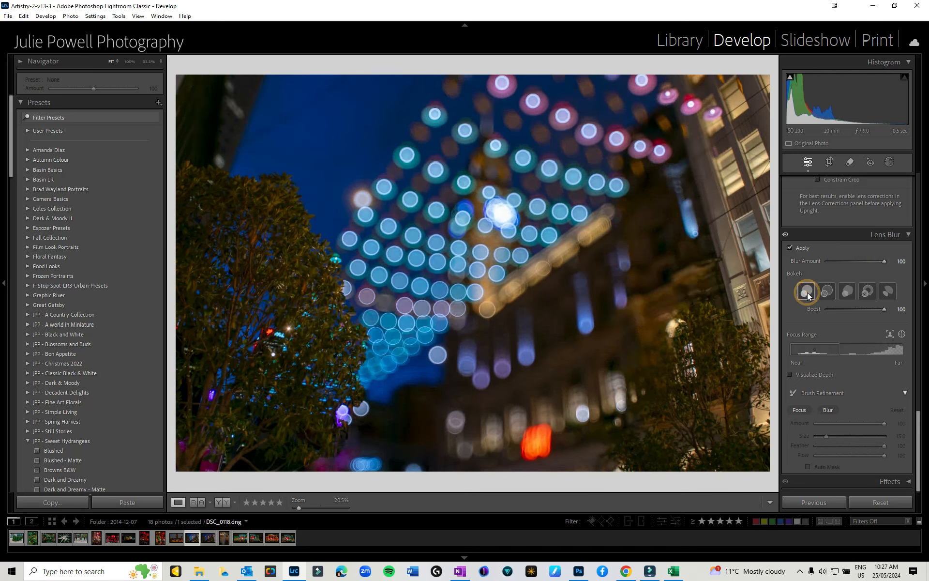
click(807, 291)
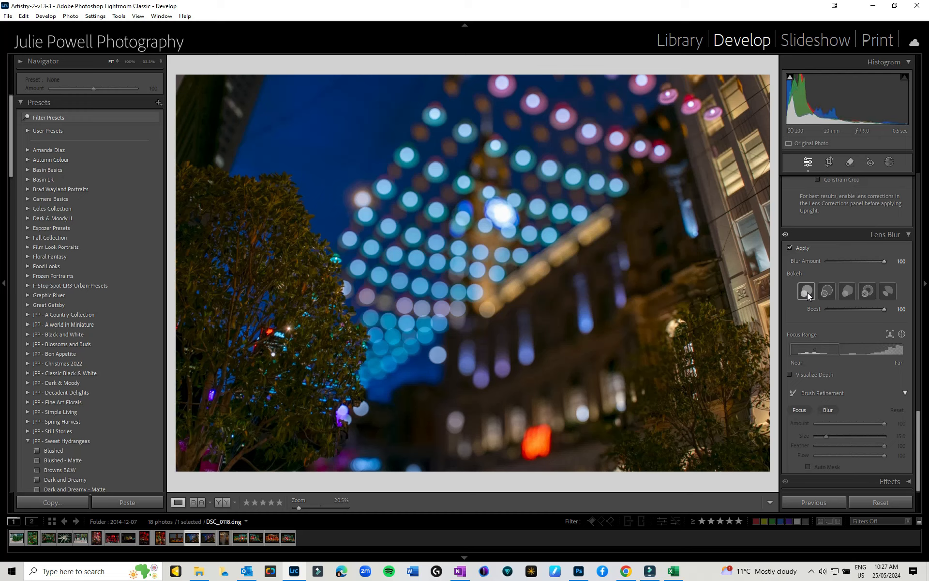
click(825, 291)
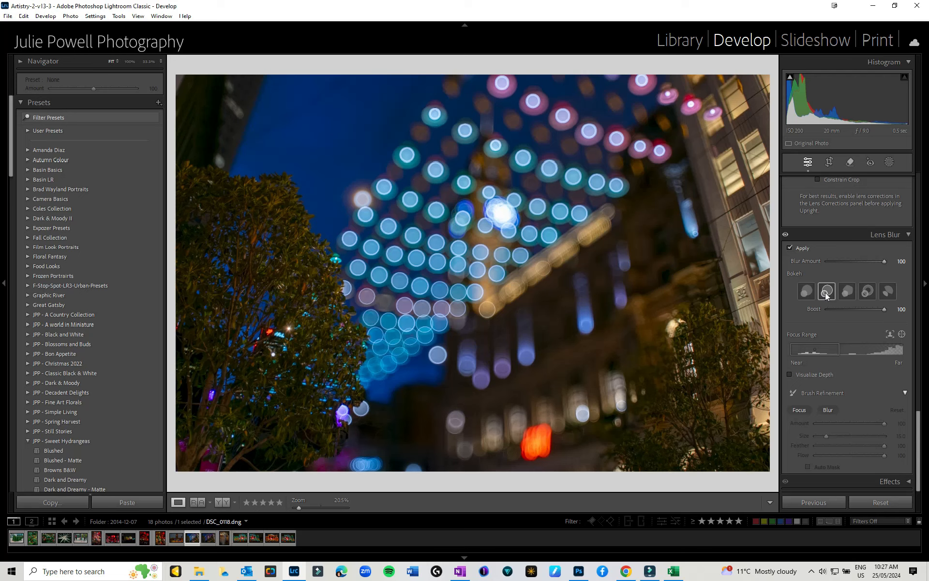
mouse_move(846, 292)
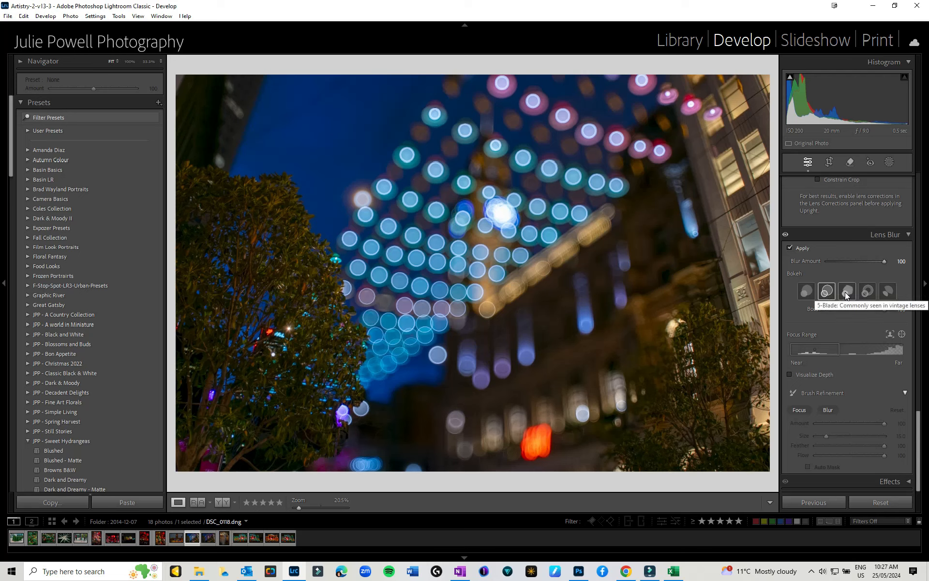
click(846, 291)
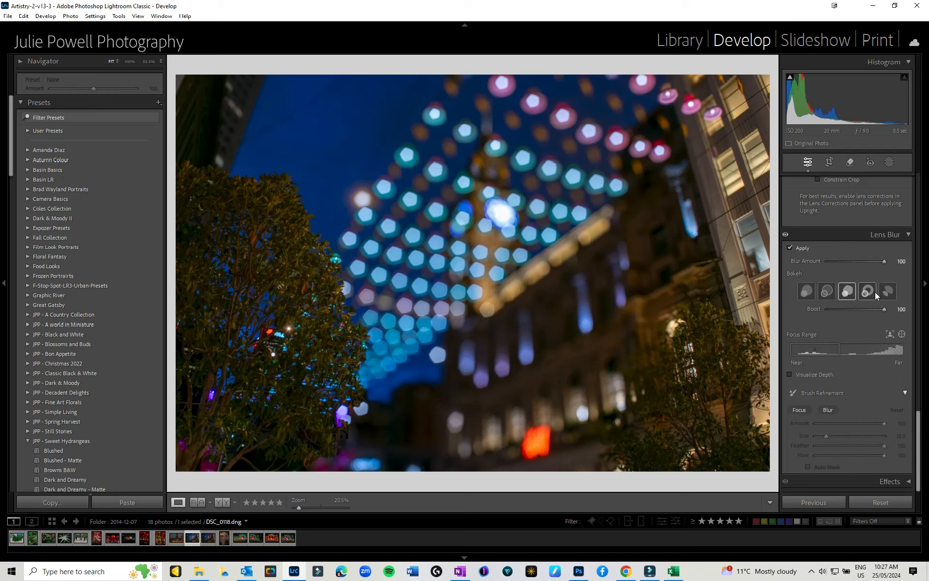
mouse_move(866, 292)
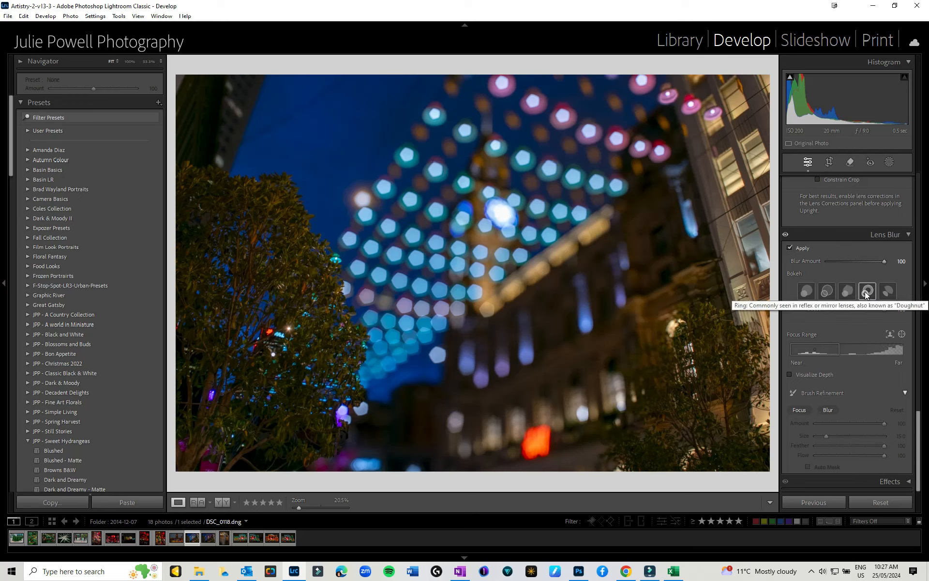
click(867, 292)
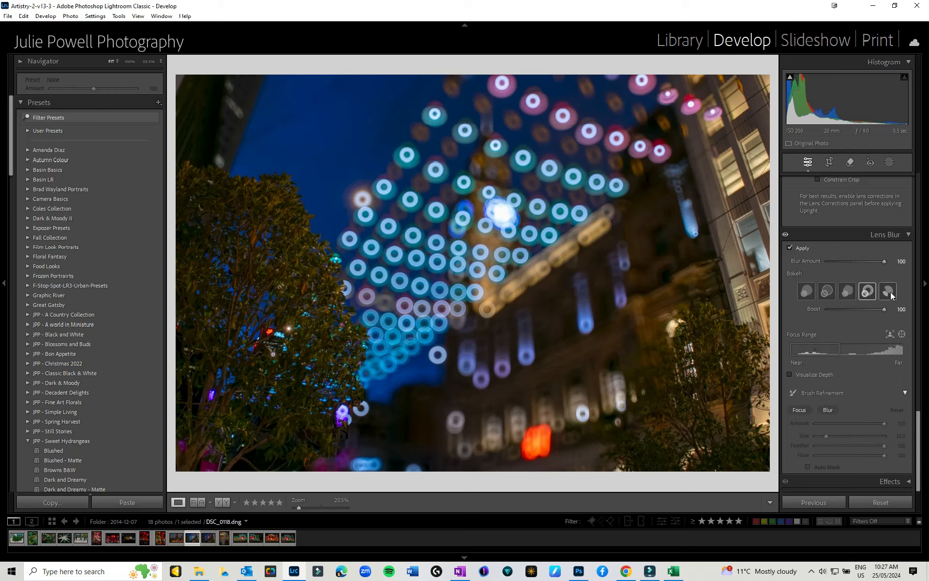
mouse_move(887, 291)
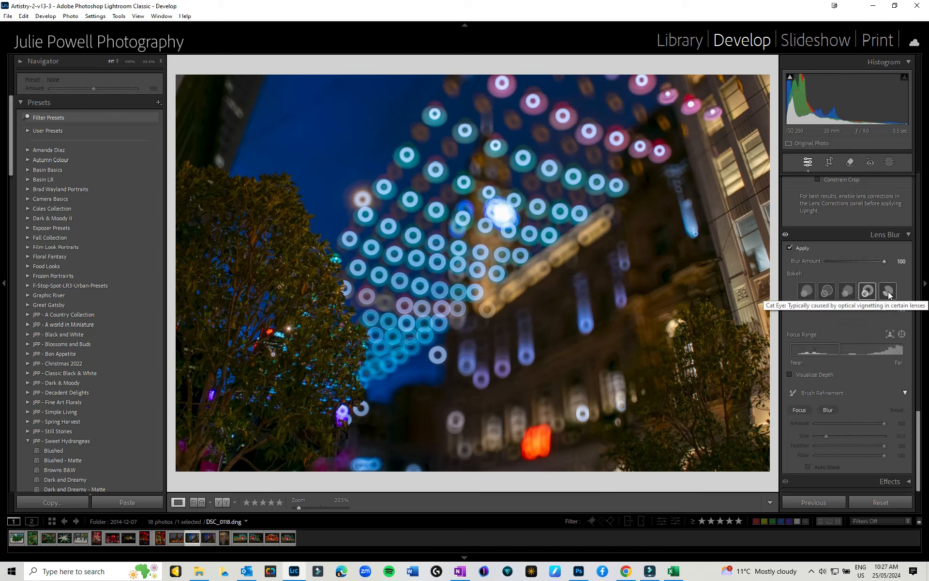
click(888, 290)
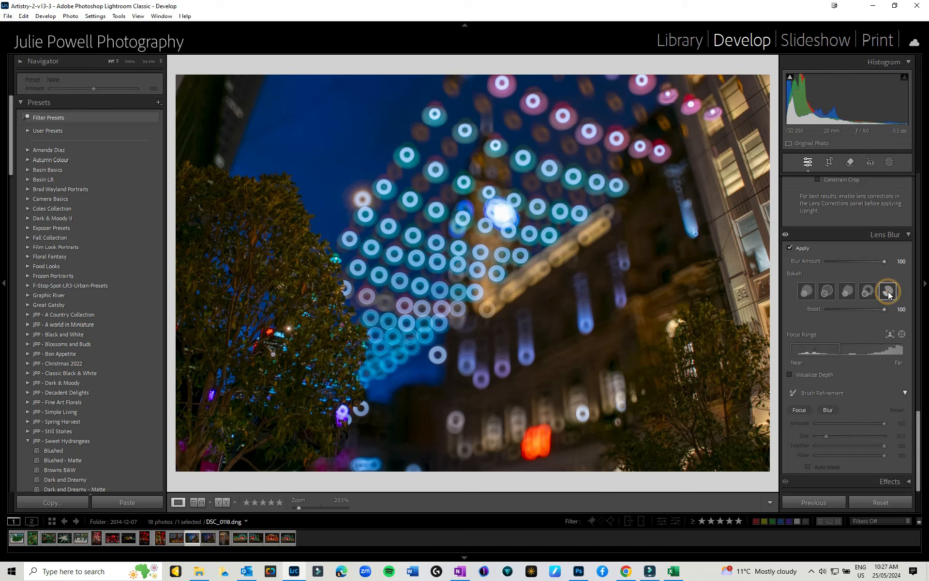
click(887, 292)
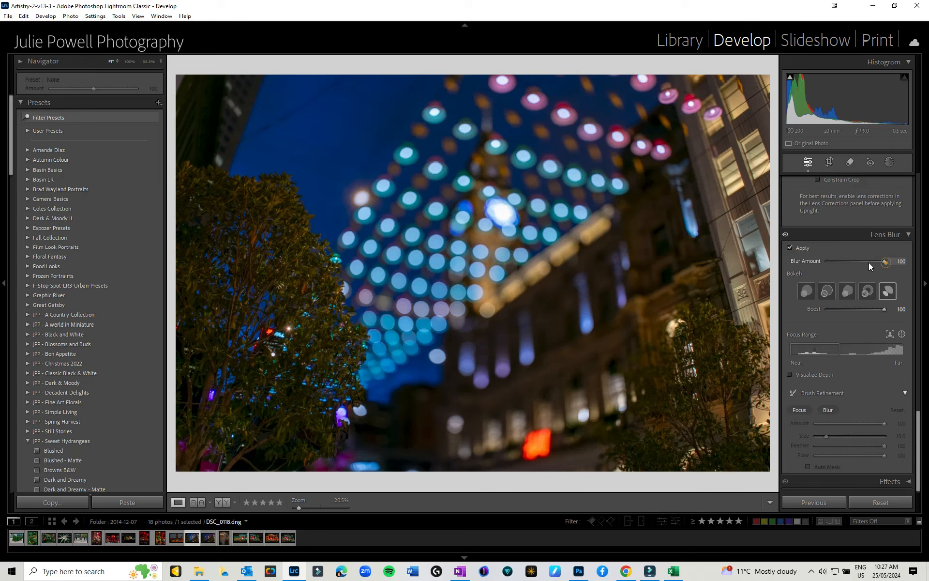
- Reduce Blur Amount to 39 and bokeh Boost to 40, keeping Cat Eye bokeh
drag(886, 261, 849, 261)
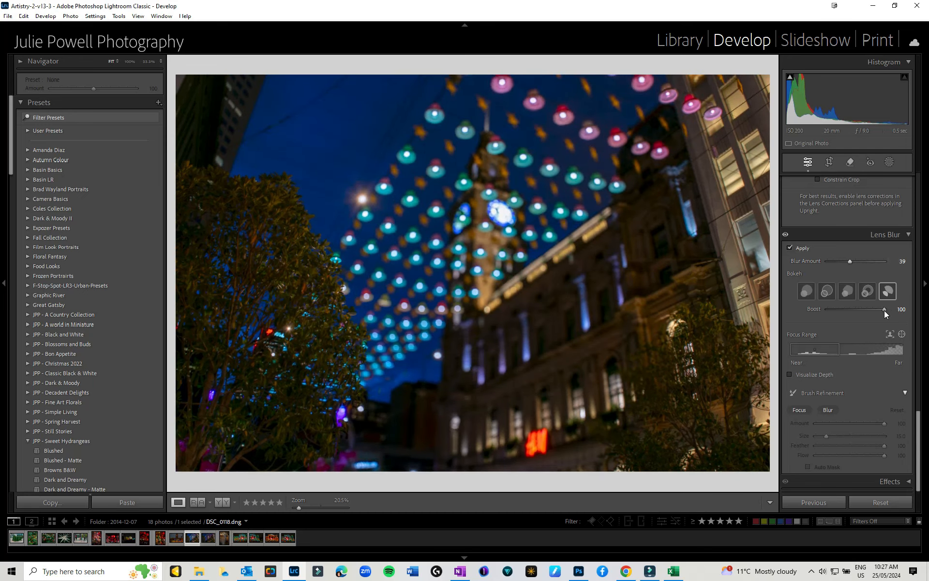
drag(882, 309, 851, 309)
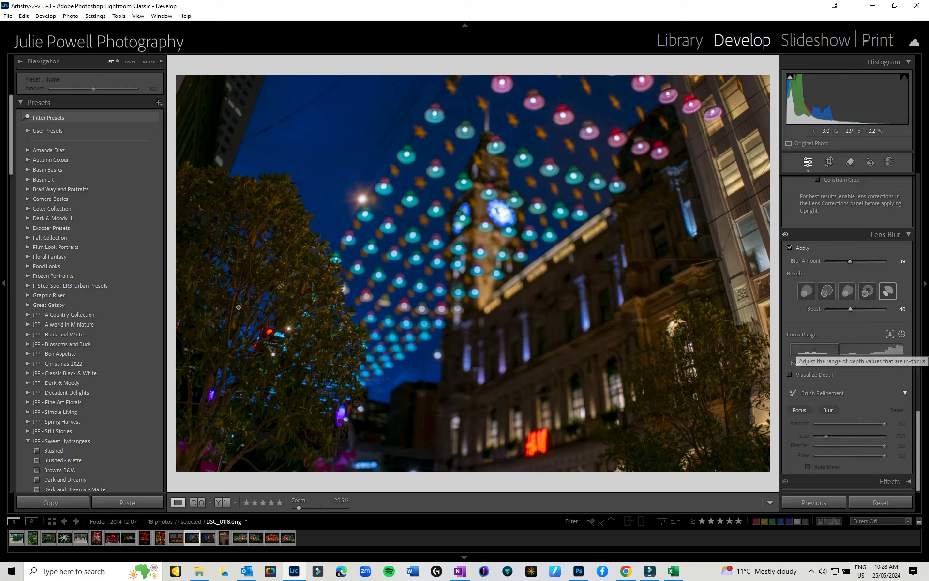
mouse_move(432, 292)
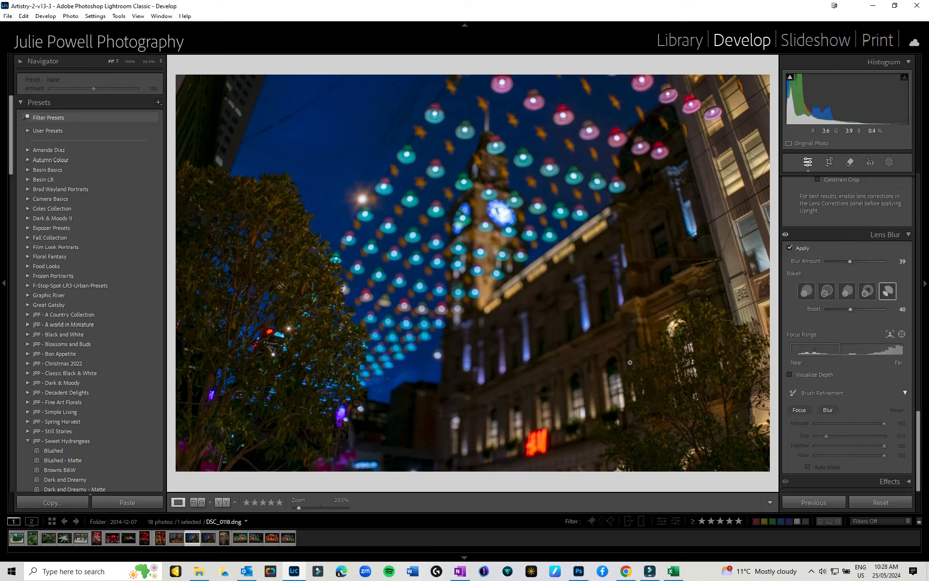
- Set the Focus Range to depths 25–69 so the clock tower and lights stay sharp
drag(840, 349, 817, 352)
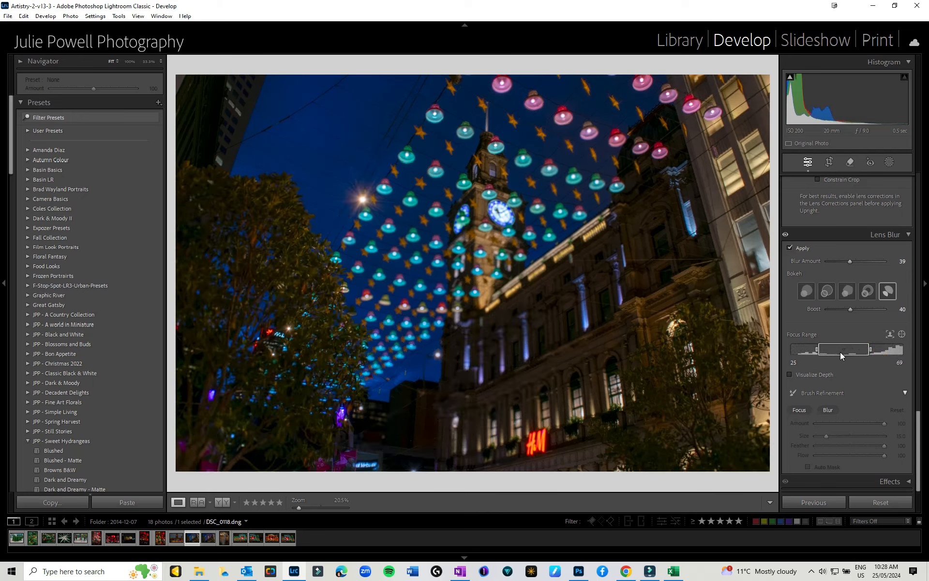
drag(818, 348, 851, 349)
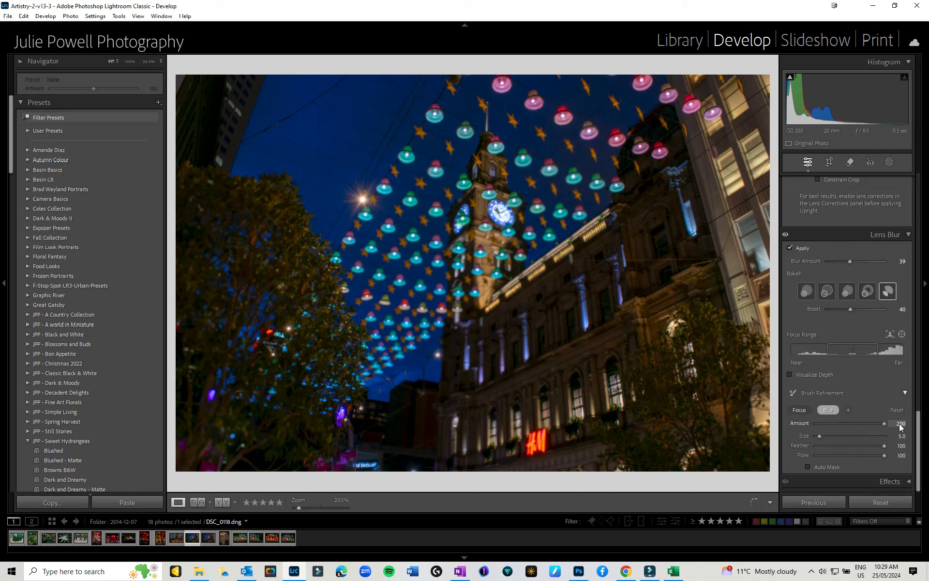
mouse_move(885, 423)
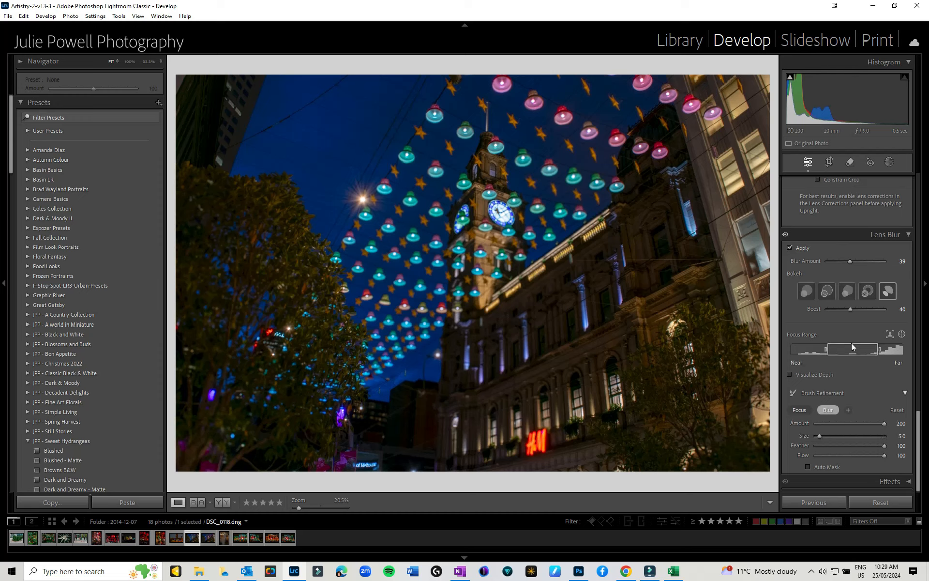
mouse_move(851, 346)
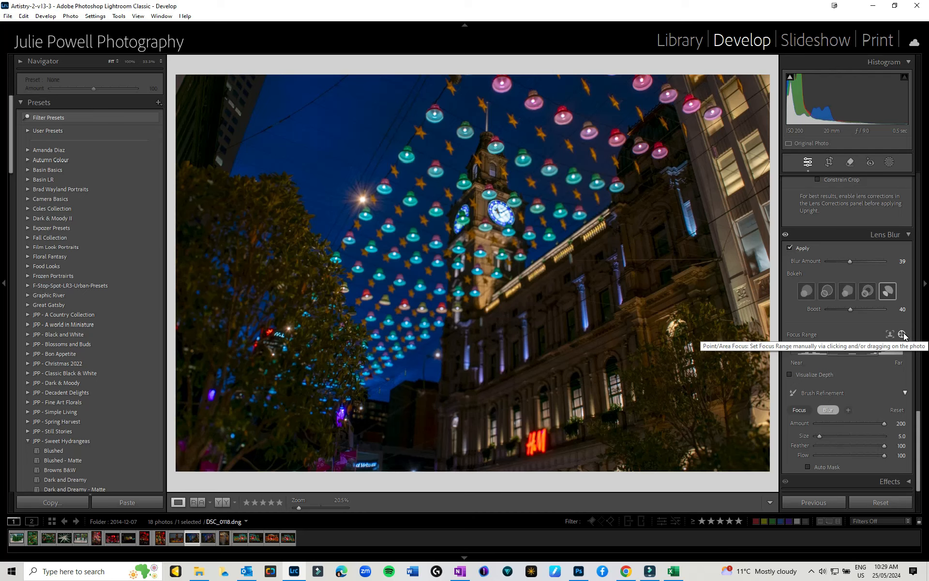
click(791, 375)
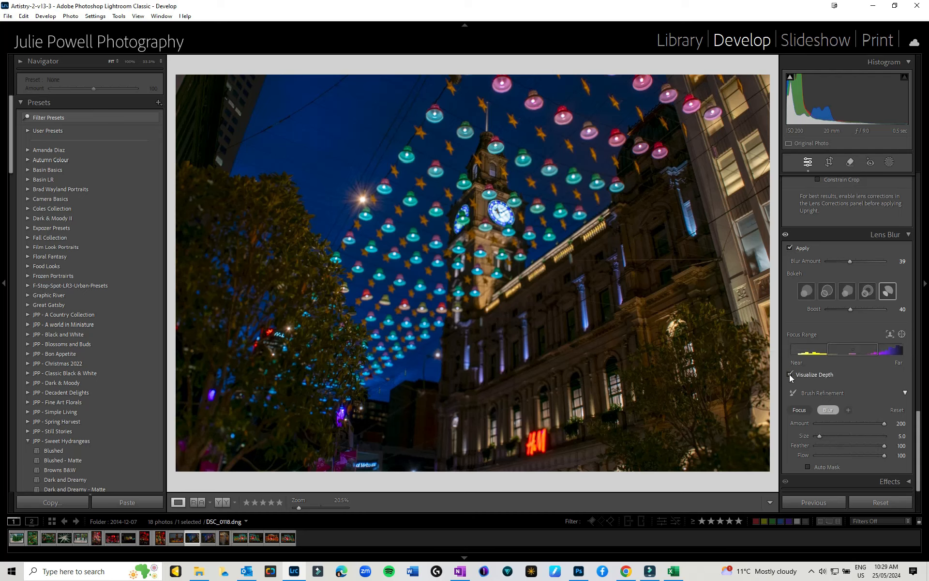
click(790, 374)
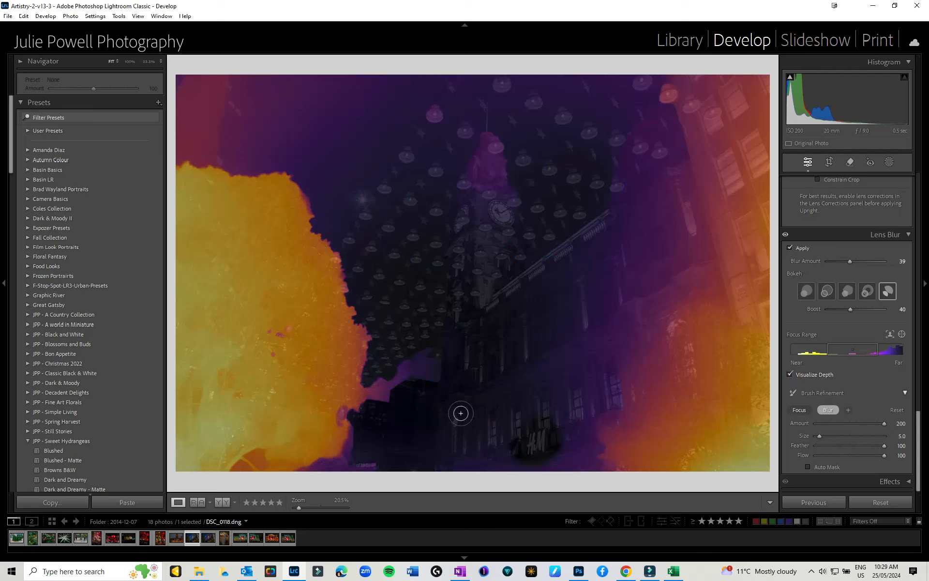
mouse_move(536, 162)
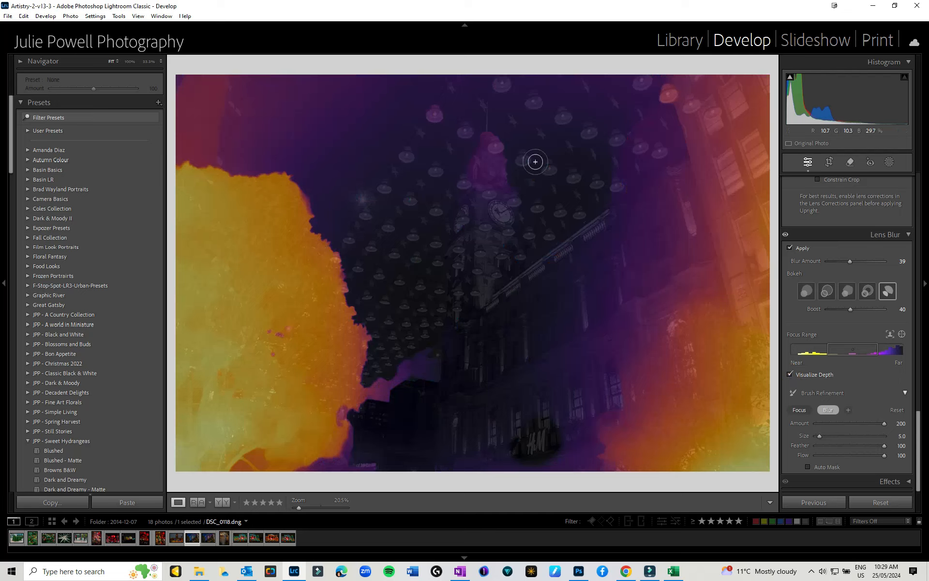
drag(534, 162, 544, 386)
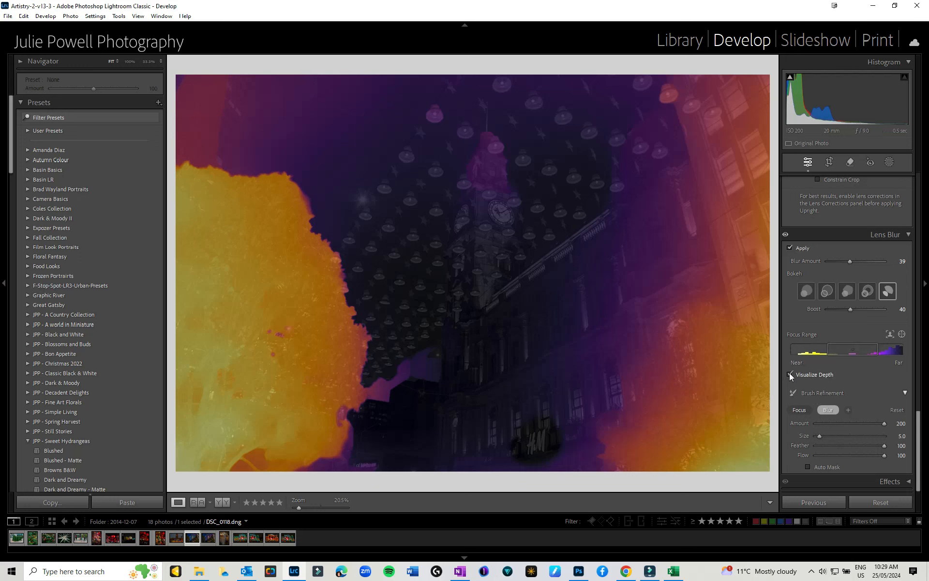
click(790, 375)
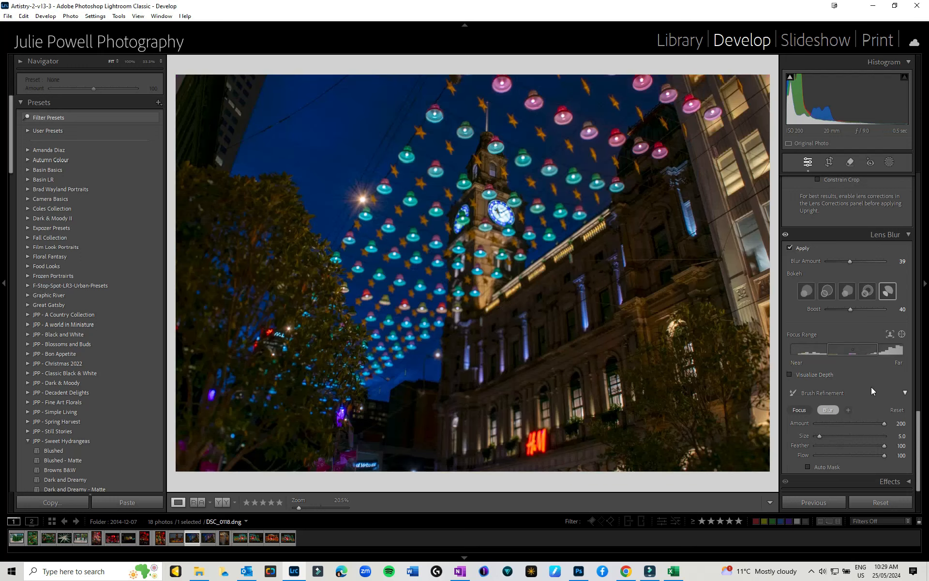